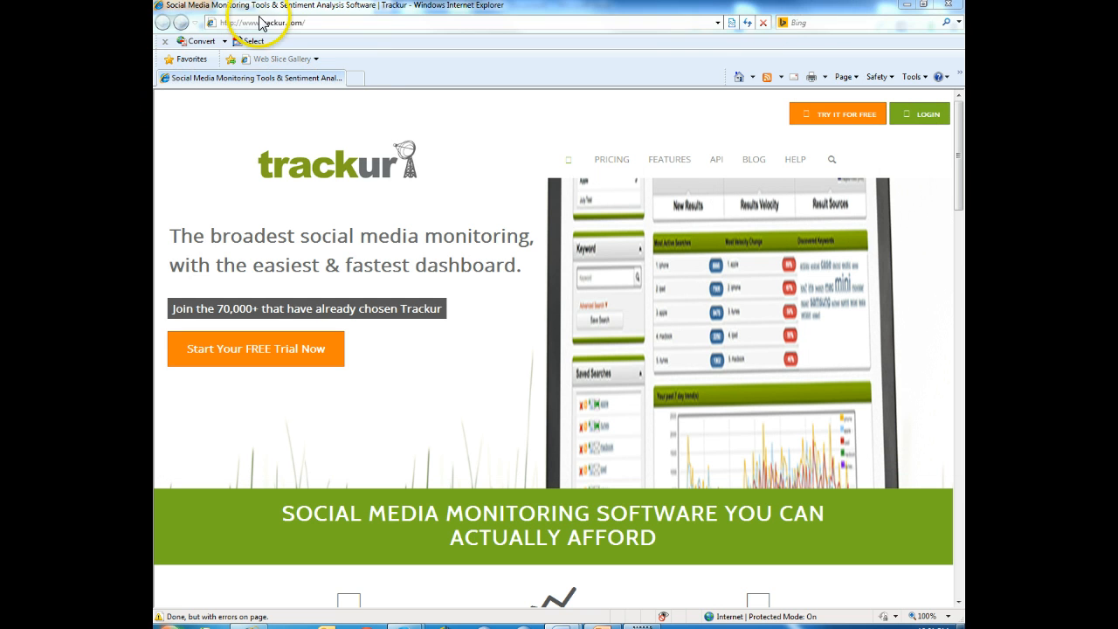
- Go to the Trackur site and scroll down the dashboard to the search area
{"action": "left_click", "coordinate": [262, 22]}
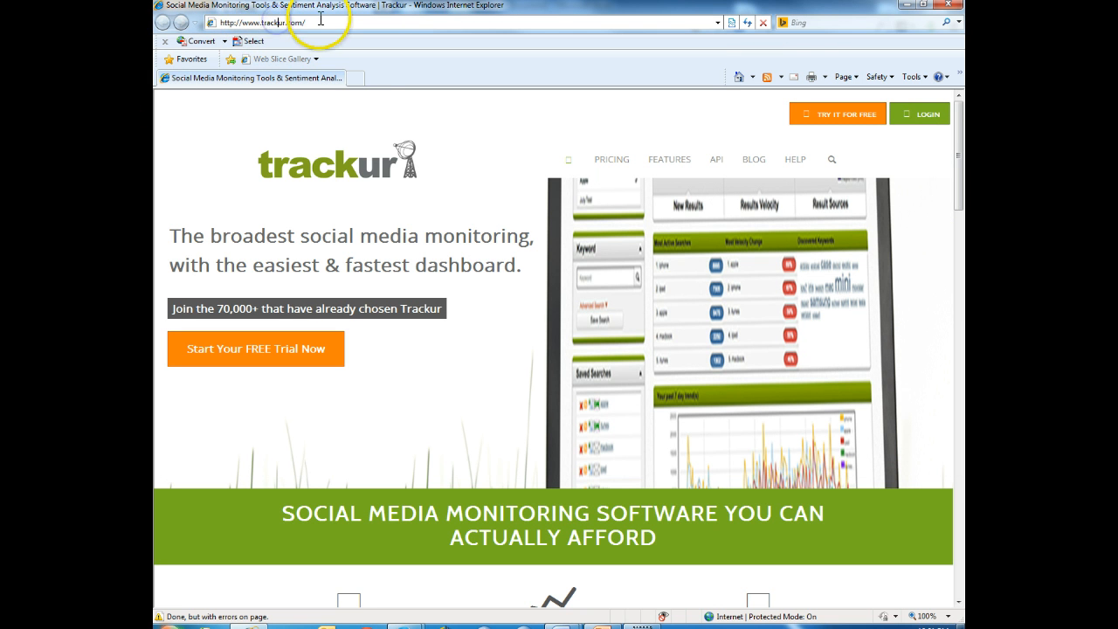
{"action": "mouse_move", "coordinate": [644, 347]}
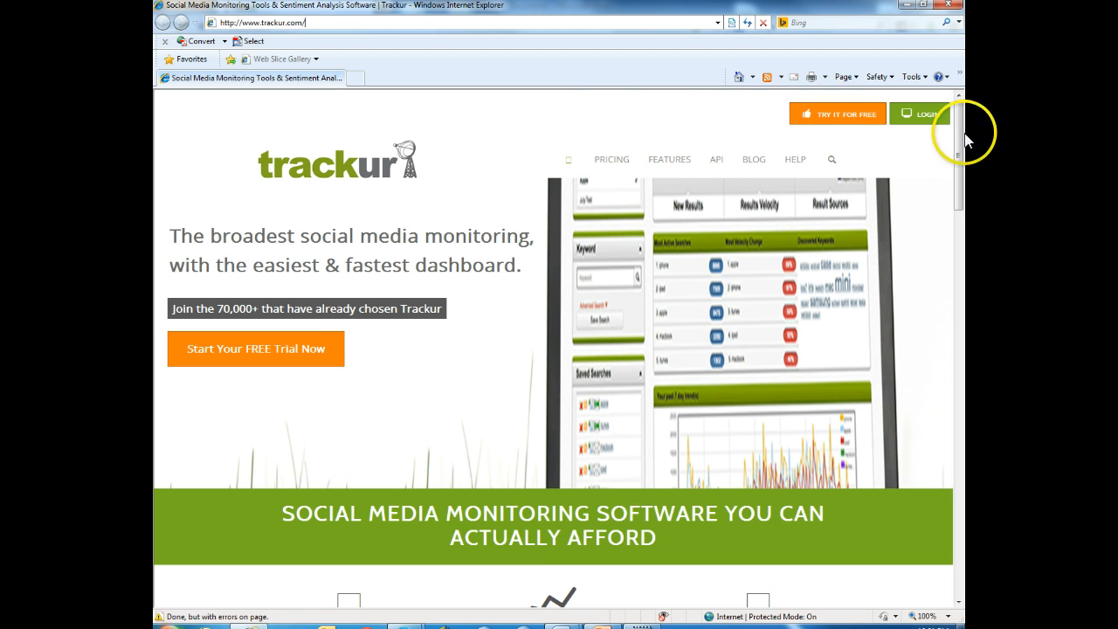
{"action": "scroll", "scroll_direction": "down", "scroll_amount": 3}
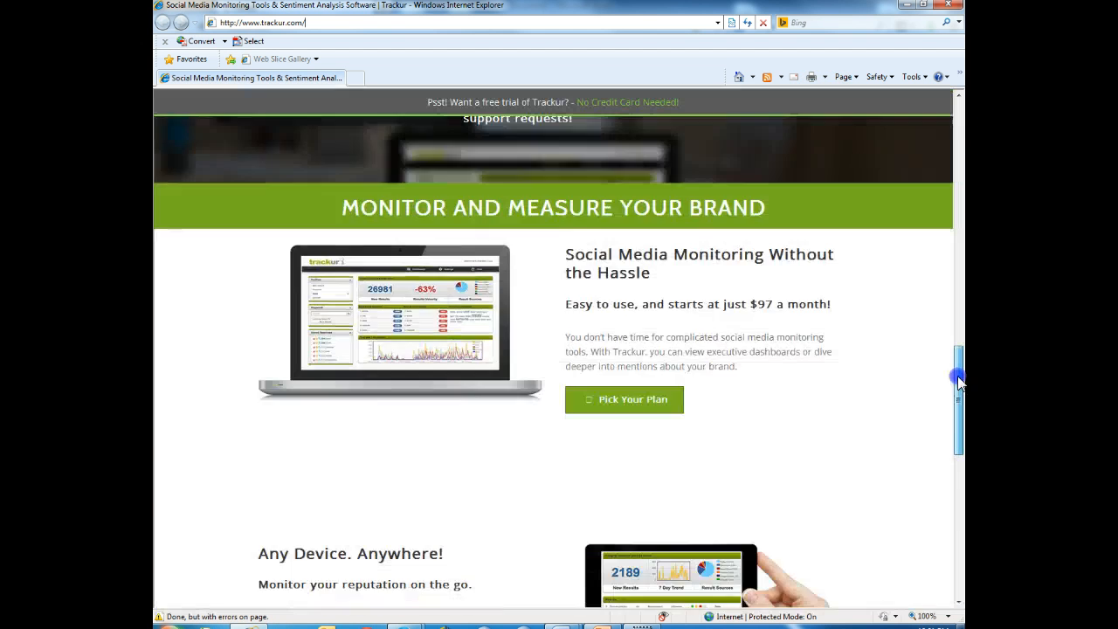
{"action": "scroll", "scroll_direction": "down", "scroll_amount": 3}
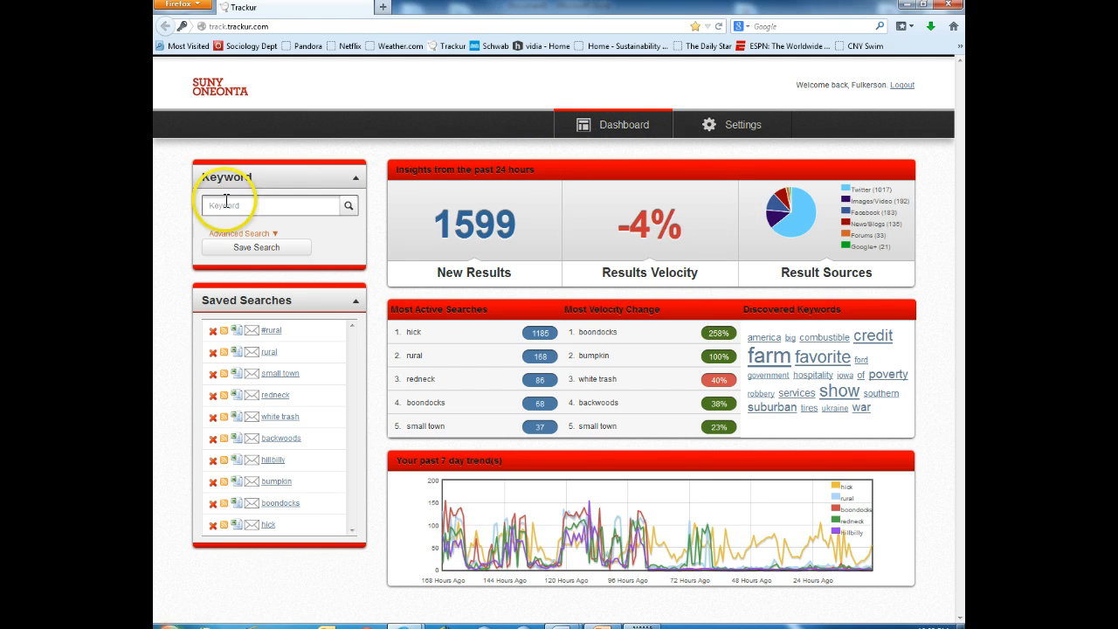
{"action": "mouse_move", "coordinate": [388, 262]}
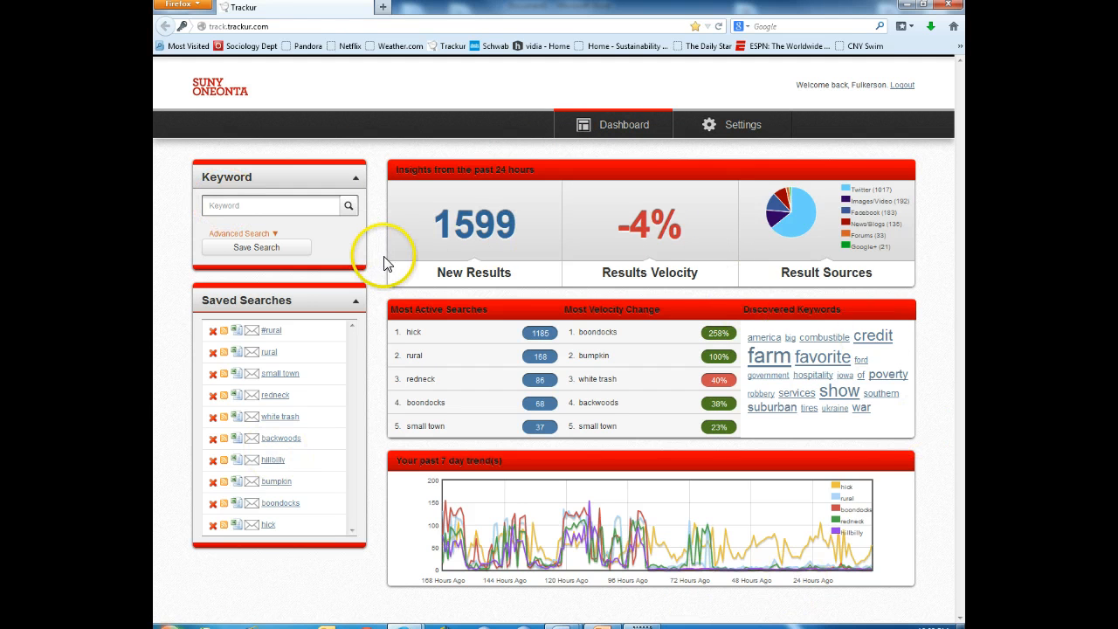
{"action": "mouse_move", "coordinate": [627, 526]}
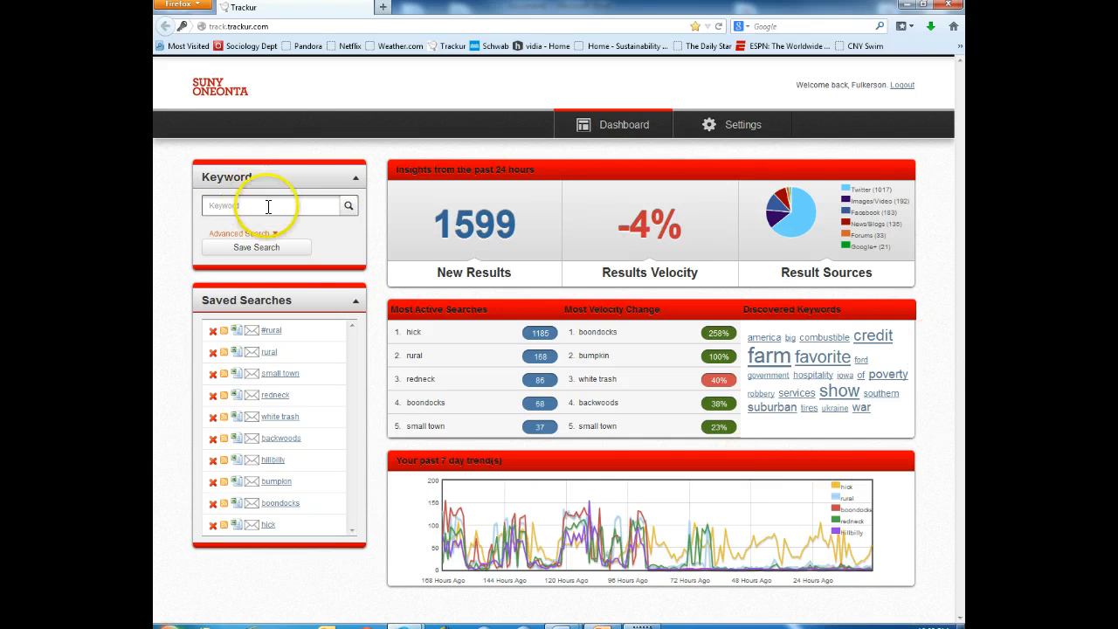
{"action": "mouse_move", "coordinate": [241, 185]}
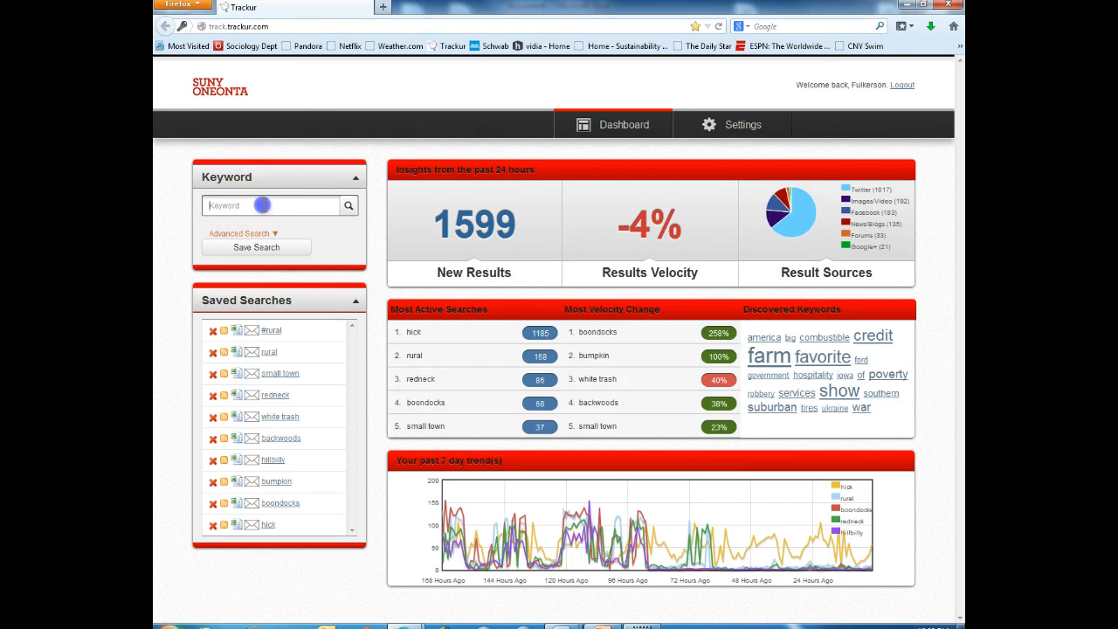
- Expand Advanced Search to show mention filters, selected sources and country targeting
{"action": "left_click", "coordinate": [241, 234]}
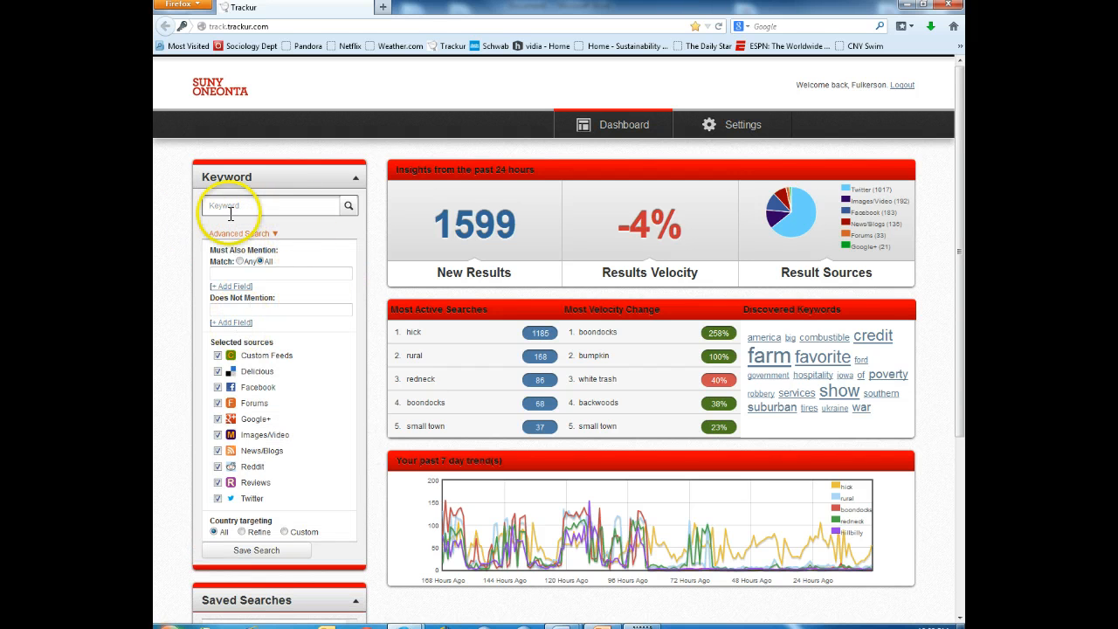
{"action": "left_click", "coordinate": [253, 206]}
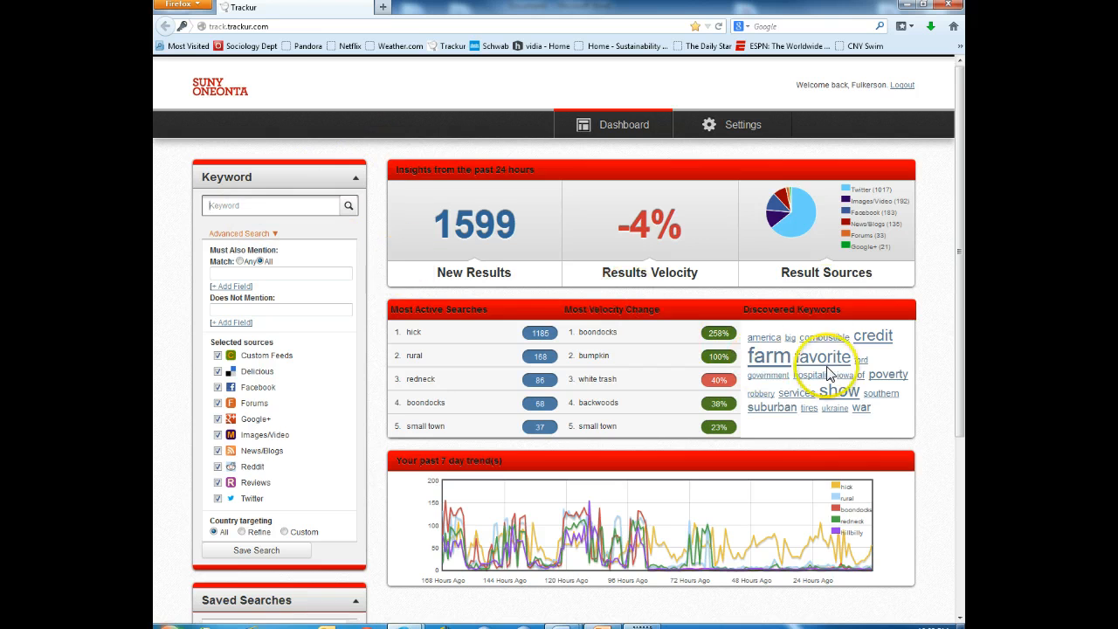
{"action": "scroll", "scroll_direction": "down", "scroll_amount": 3}
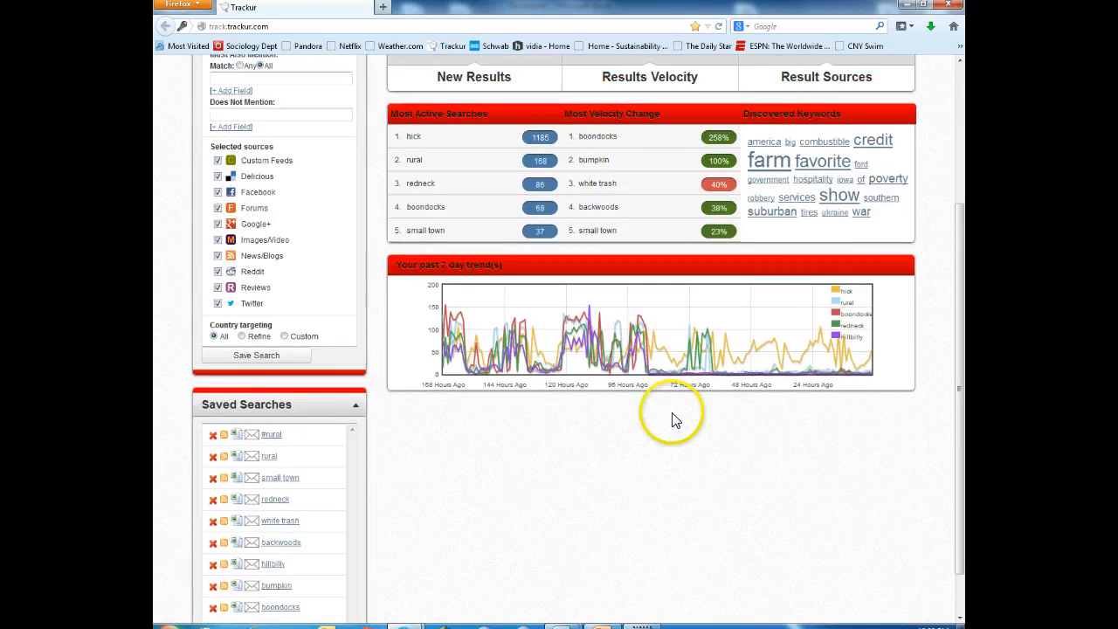
{"action": "scroll", "scroll_direction": "down", "scroll_amount": 3}
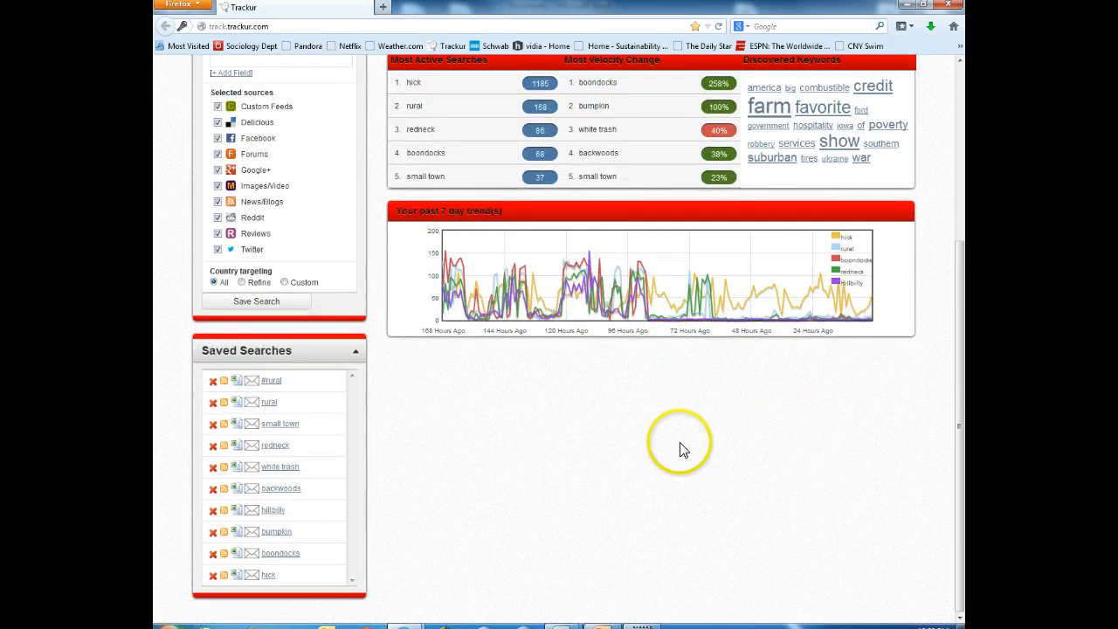
{"action": "mouse_move", "coordinate": [531, 513]}
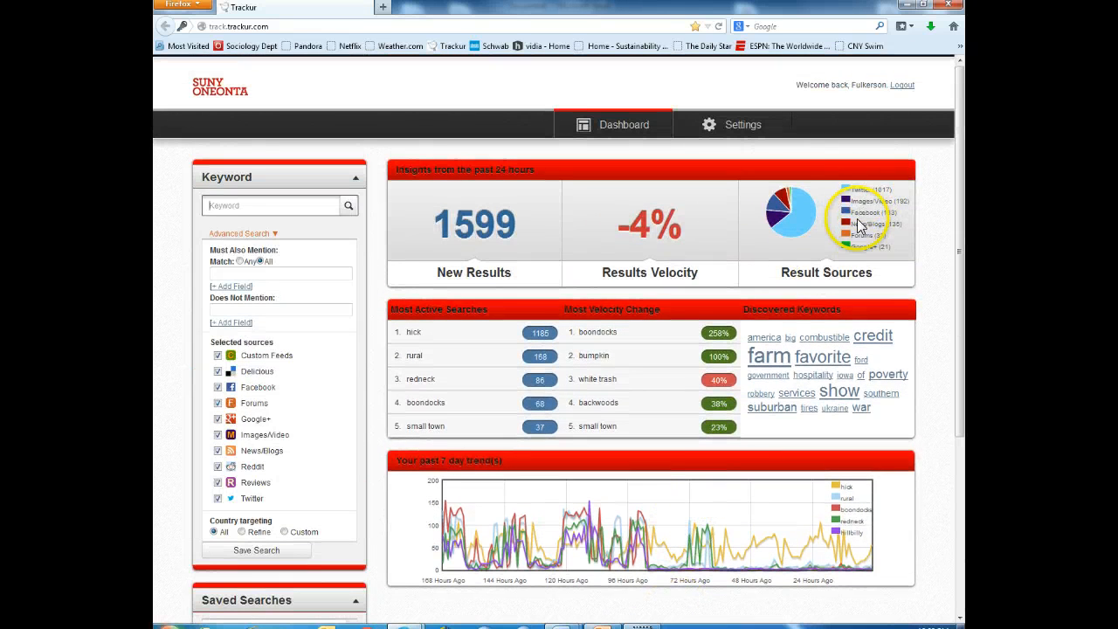
{"action": "mouse_move", "coordinate": [870, 228]}
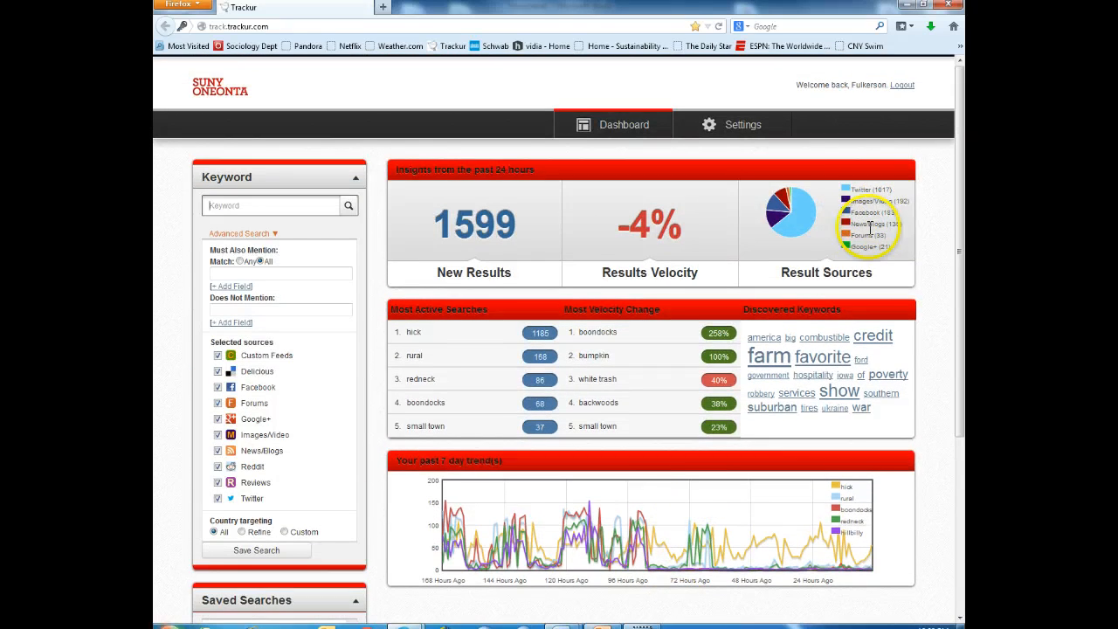
{"action": "mouse_move", "coordinate": [864, 252]}
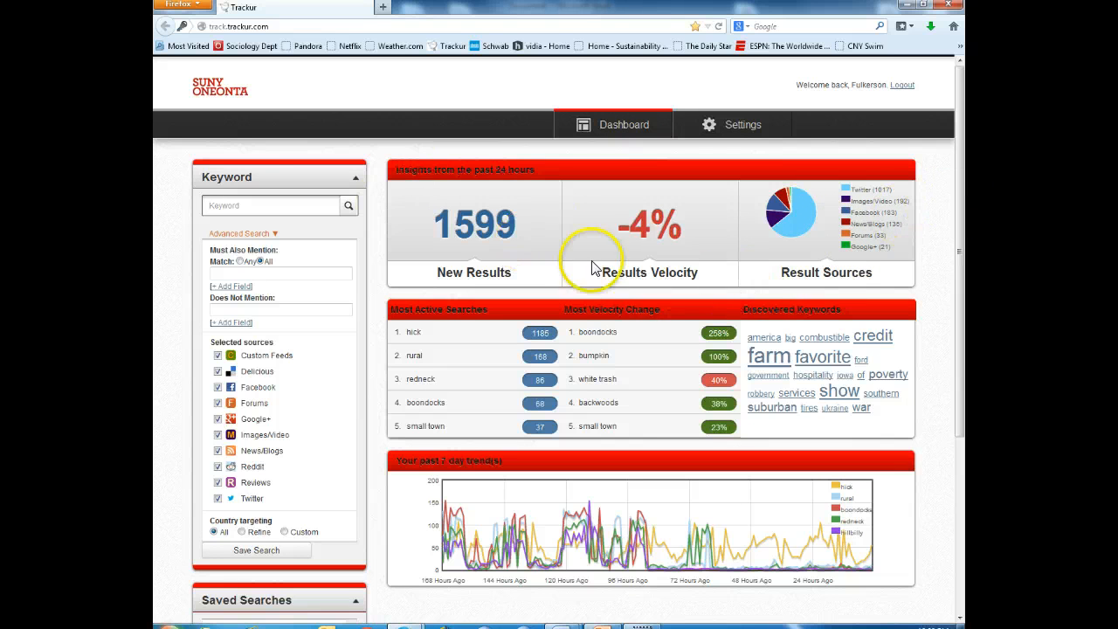
{"action": "mouse_move", "coordinate": [745, 208]}
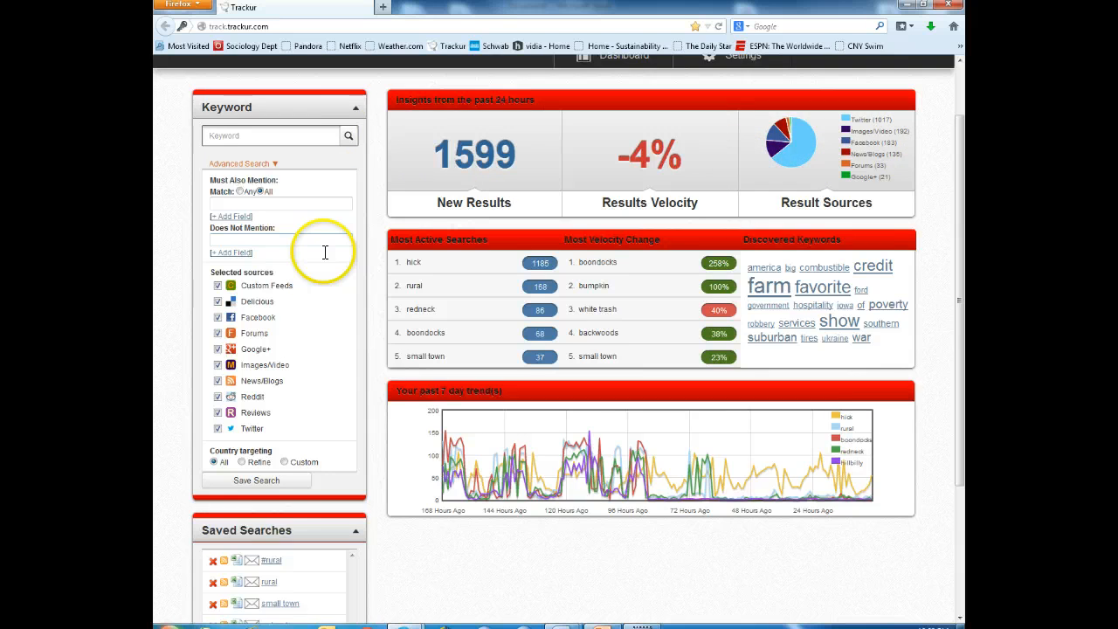
{"action": "scroll", "scroll_direction": "down", "scroll_amount": 3}
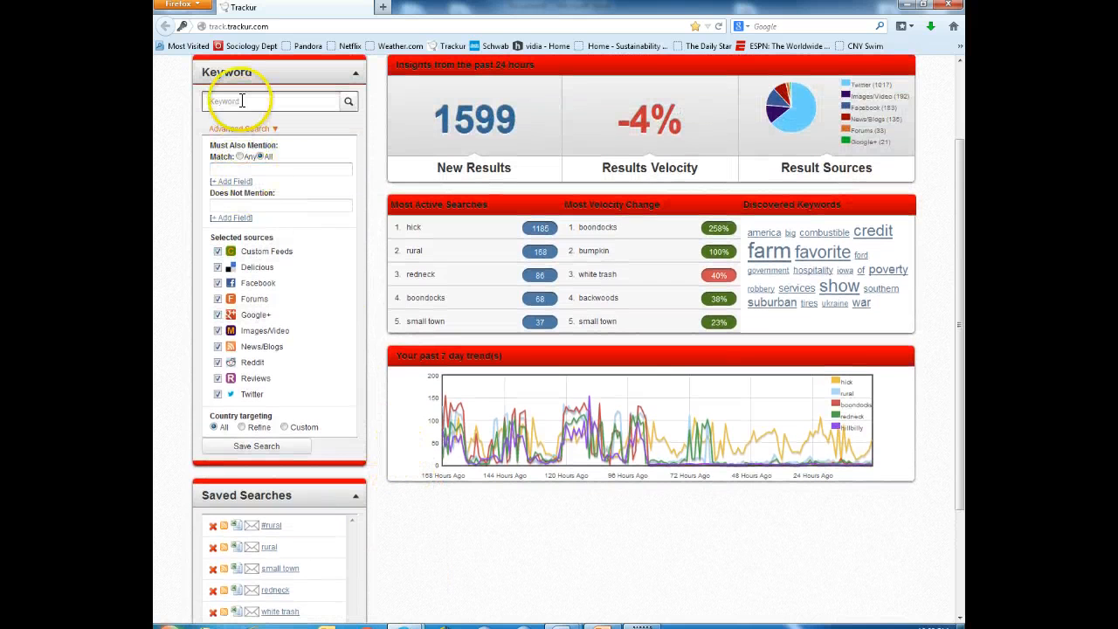
{"action": "scroll", "scroll_direction": "down", "scroll_amount": 3}
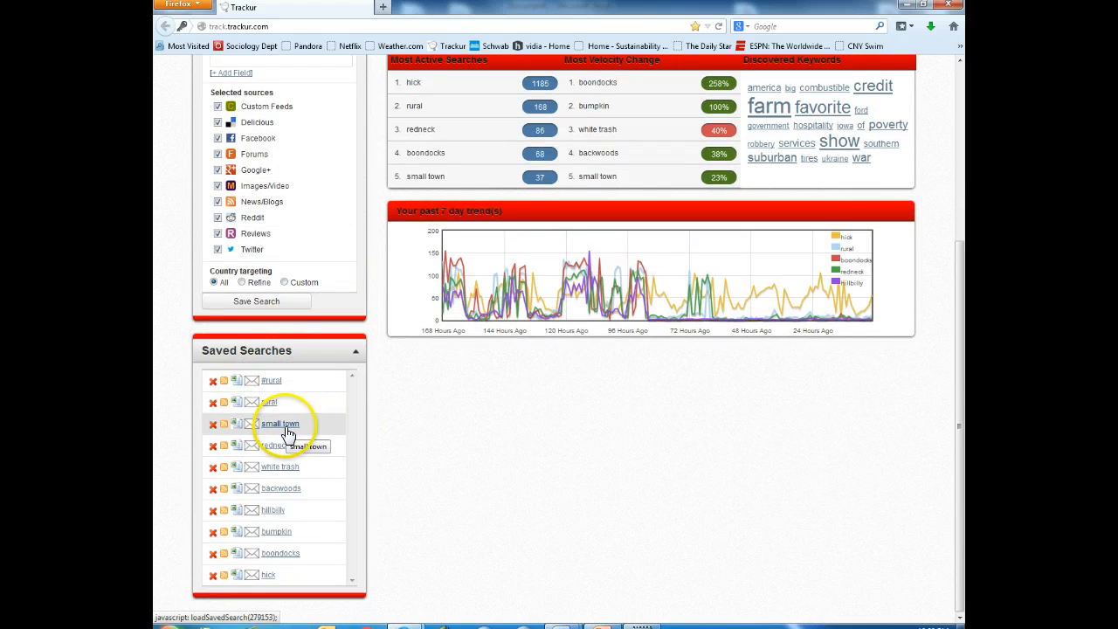
{"action": "mouse_move", "coordinate": [288, 466]}
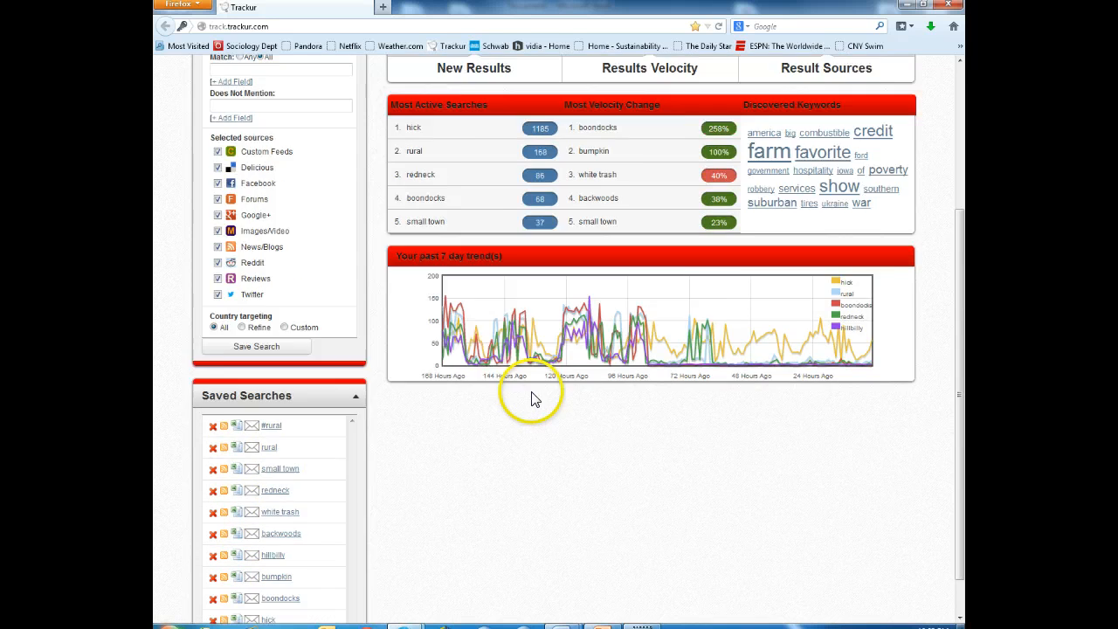
{"action": "scroll", "scroll_direction": "down", "scroll_amount": 3}
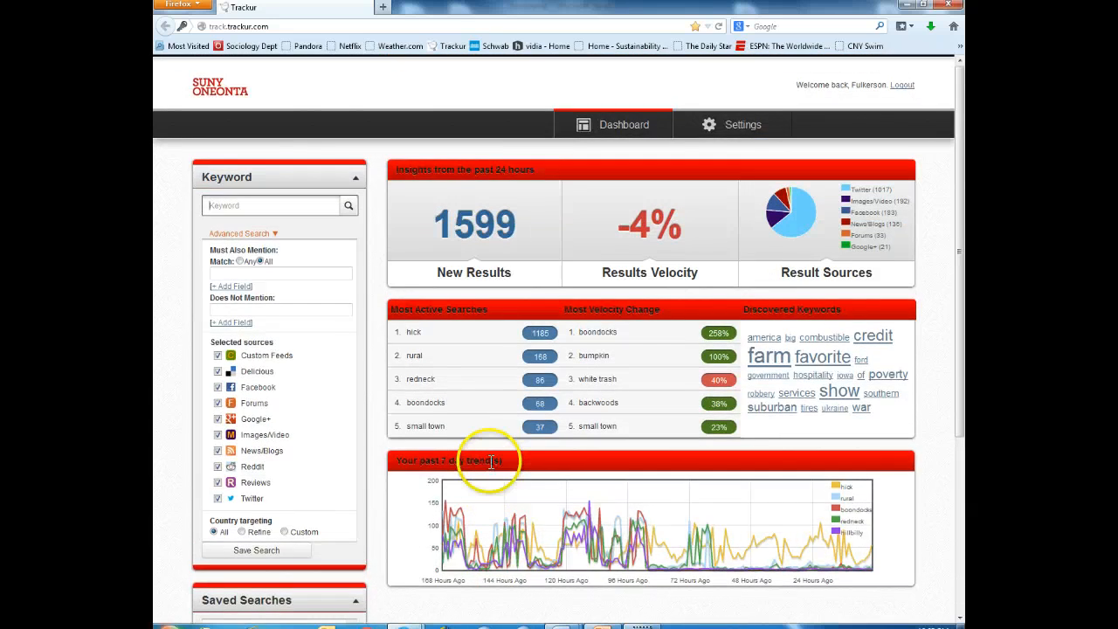
{"action": "scroll", "scroll_direction": "down", "scroll_amount": 3}
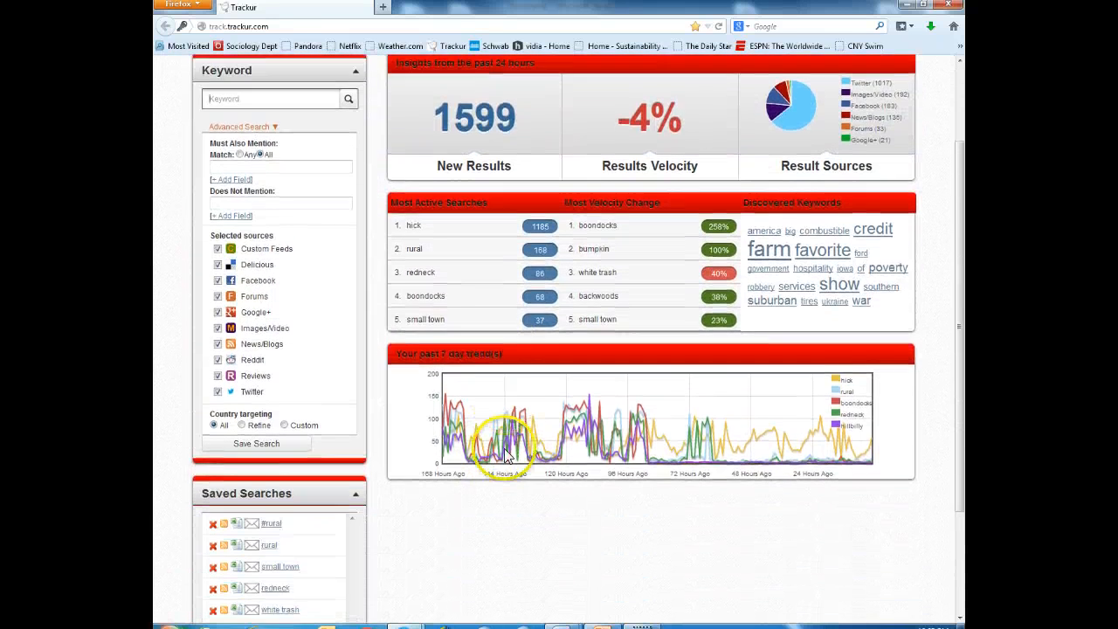
{"action": "scroll", "scroll_direction": "down", "scroll_amount": 3}
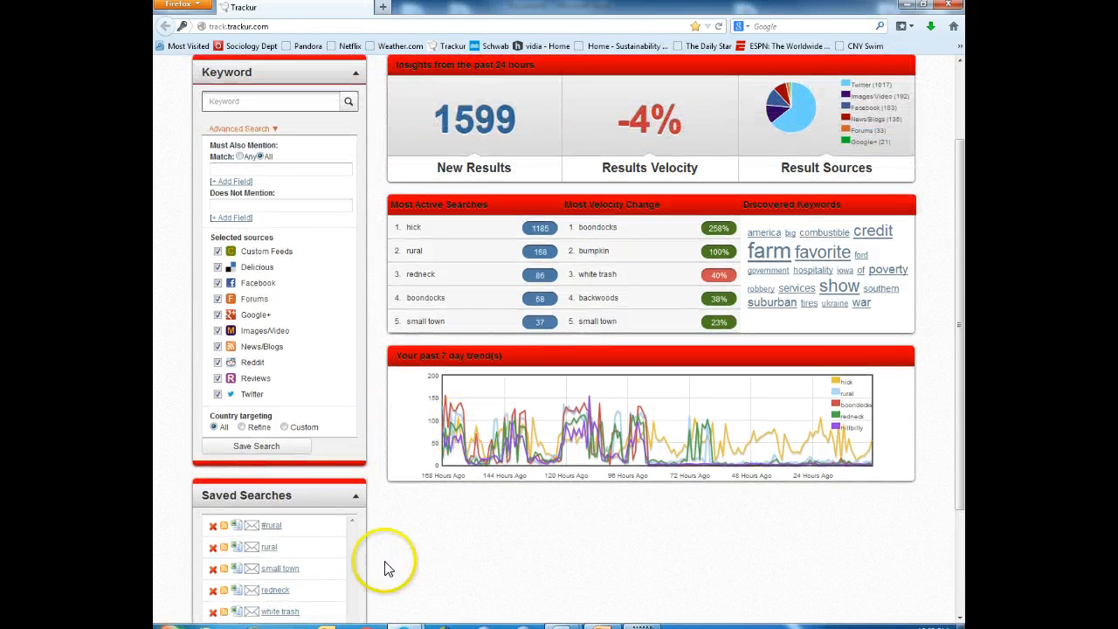
{"action": "scroll", "scroll_direction": "down", "scroll_amount": 3}
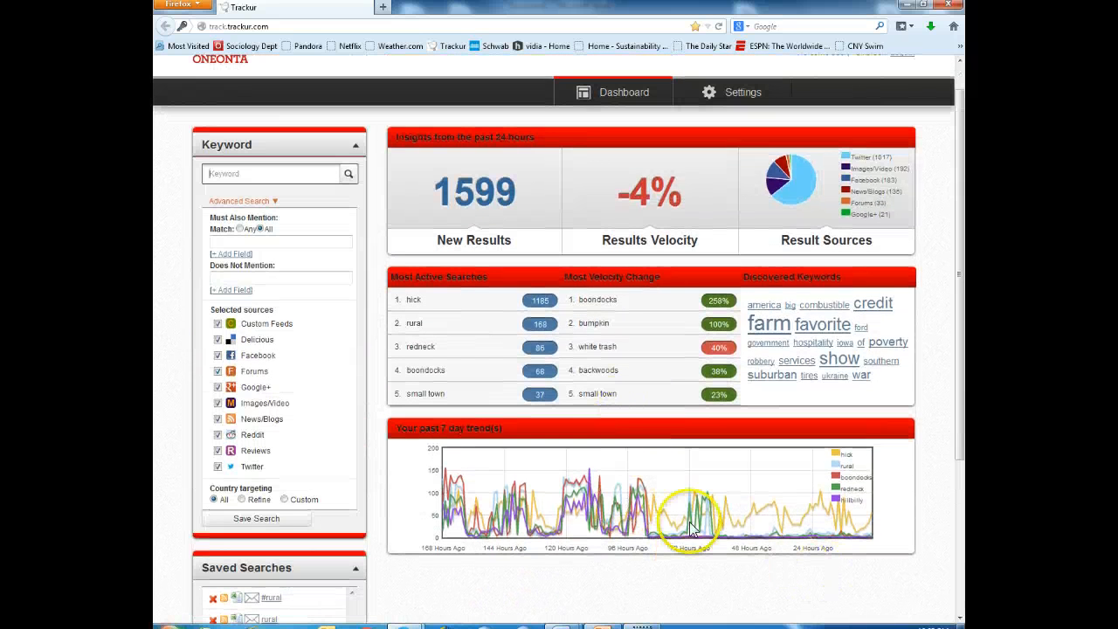
{"action": "scroll", "scroll_direction": "down", "scroll_amount": 3}
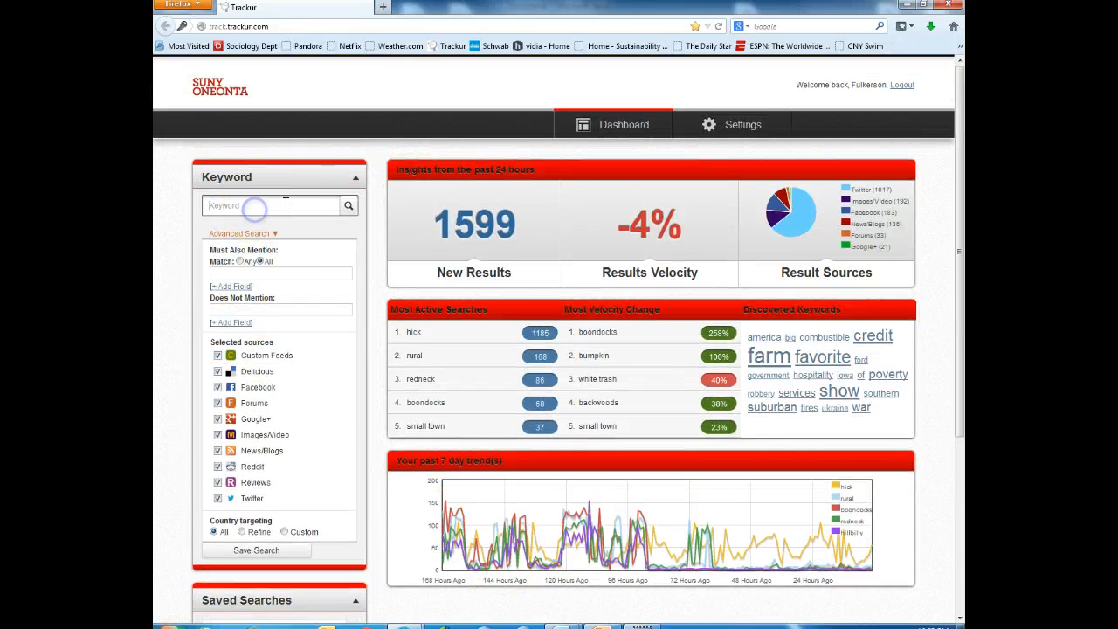
{"action": "mouse_move", "coordinate": [311, 254]}
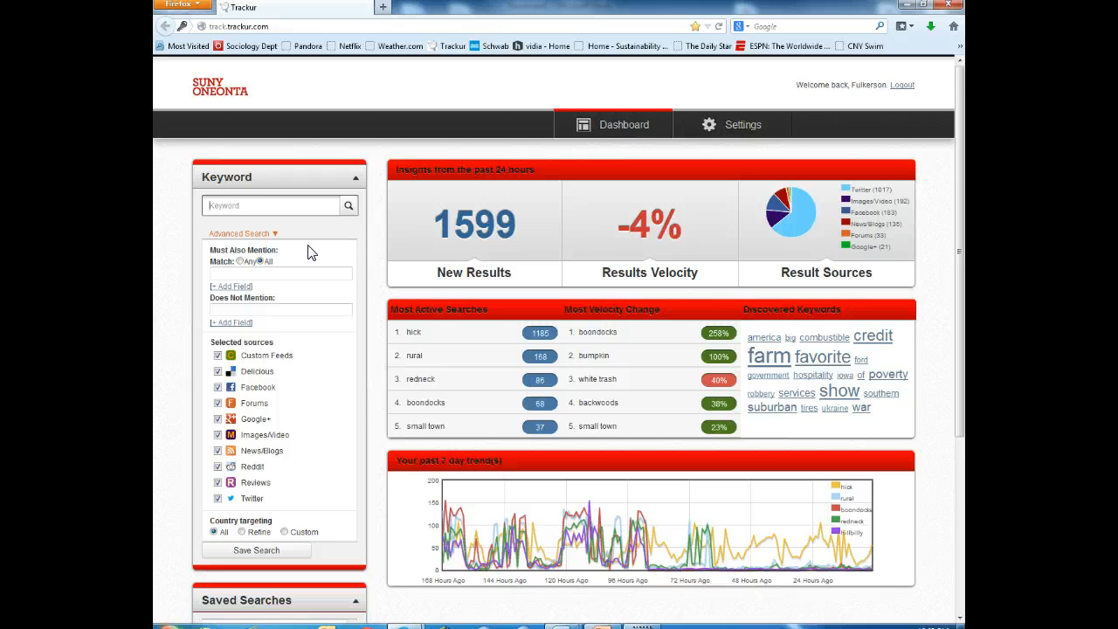
- Search Trackur for the keyword #redneck so its latest results begin loading
{"action": "type", "text": "#"}
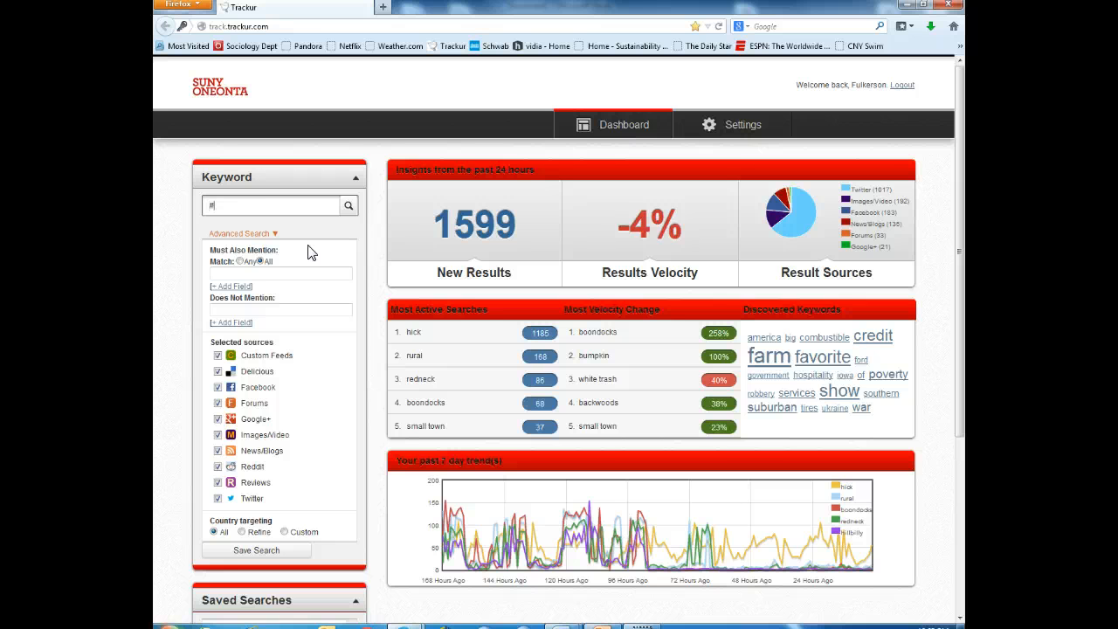
{"action": "type", "text": "redneck"}
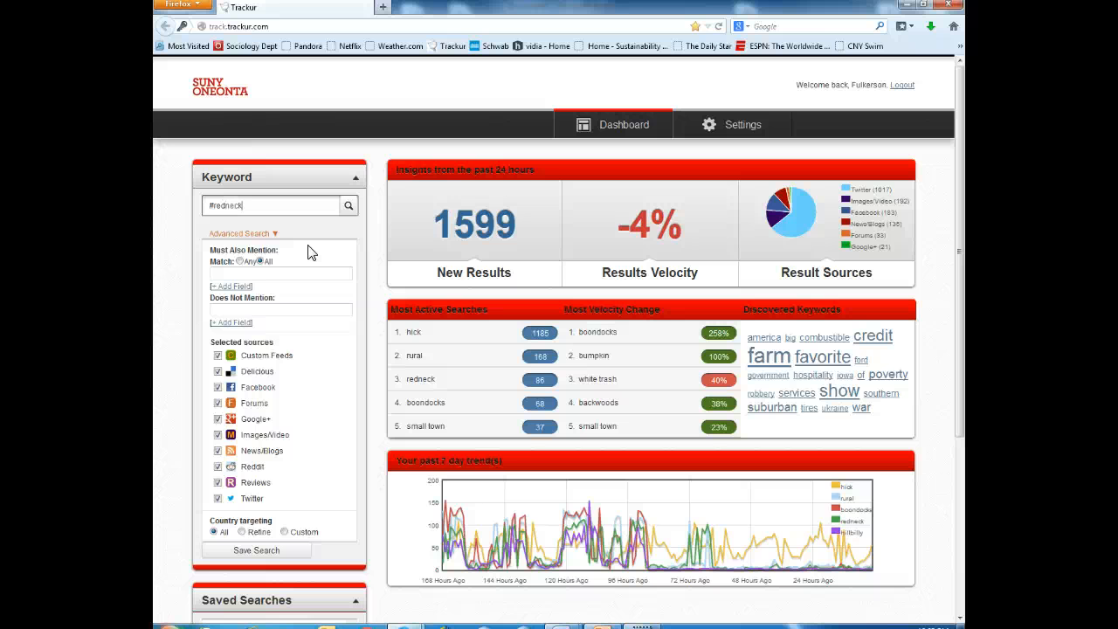
{"action": "mouse_move", "coordinate": [349, 217]}
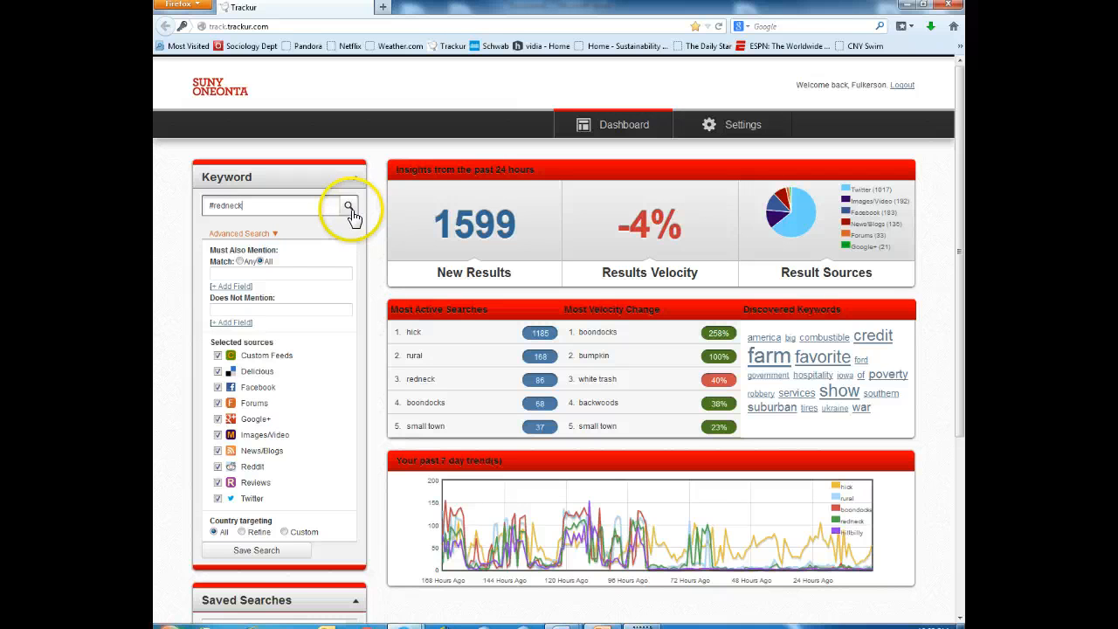
{"action": "mouse_move", "coordinate": [559, 394]}
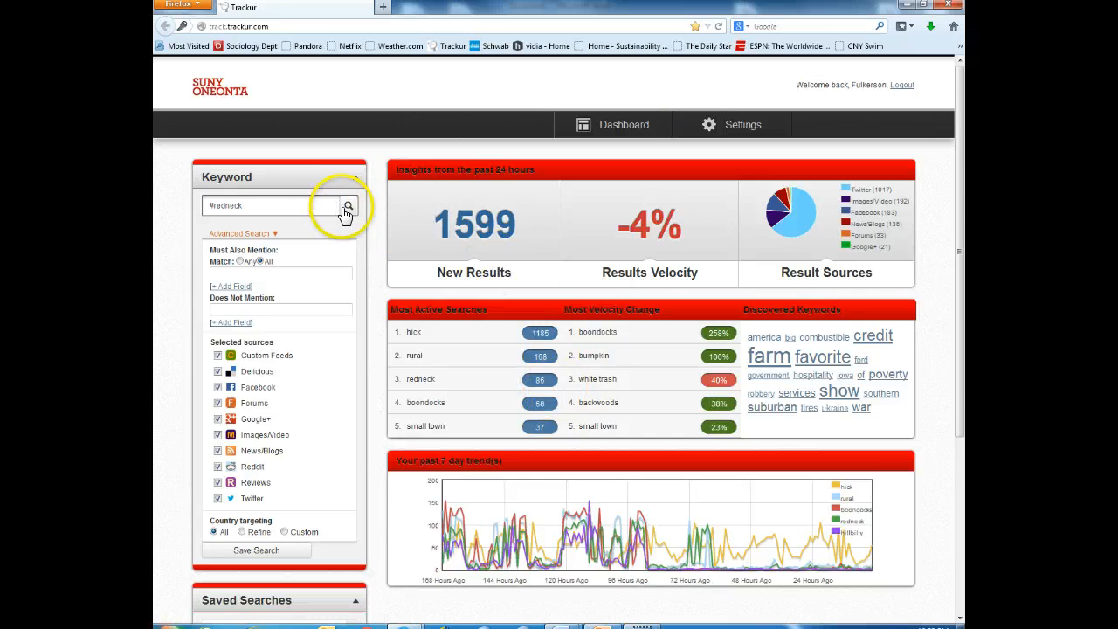
{"action": "left_click", "coordinate": [346, 206]}
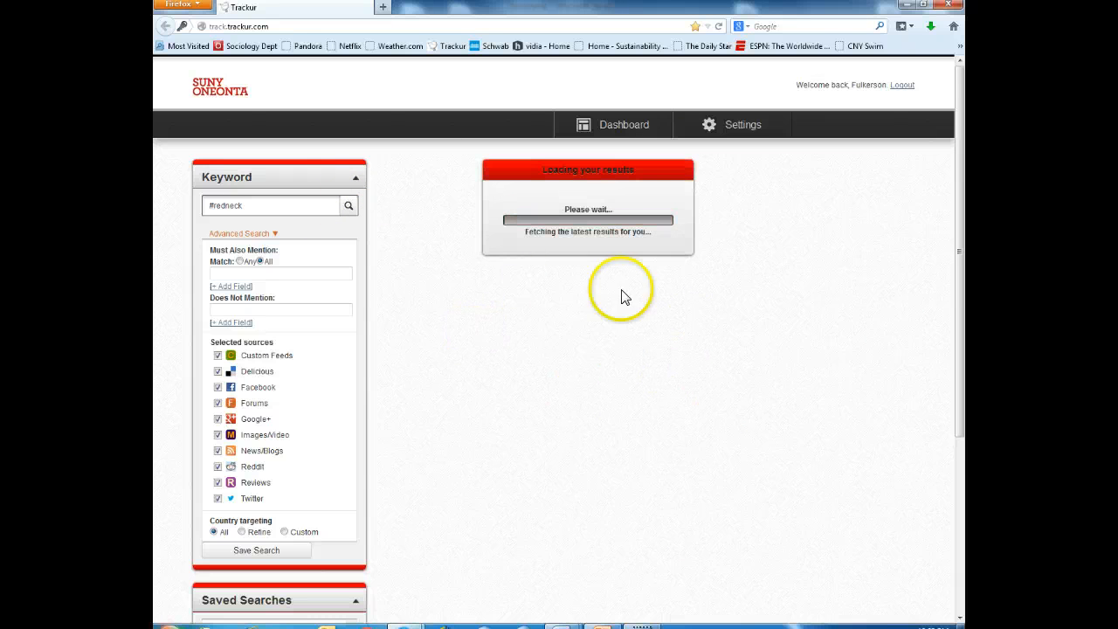
{"action": "mouse_move", "coordinate": [642, 328]}
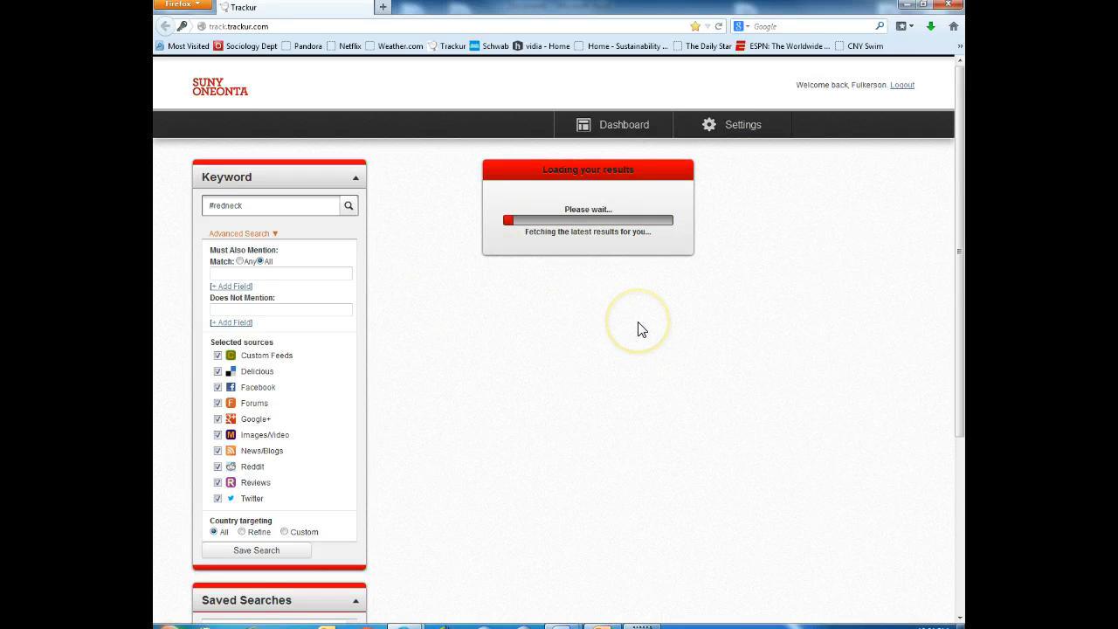
{"action": "mouse_move", "coordinate": [538, 308]}
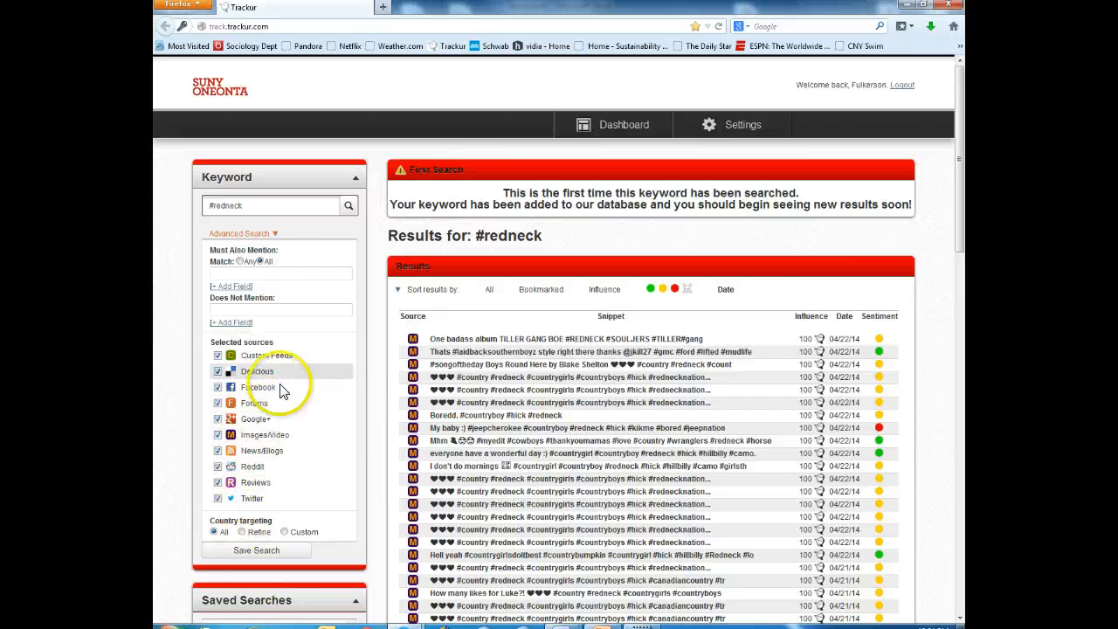
{"action": "scroll", "scroll_direction": "down", "scroll_amount": 3}
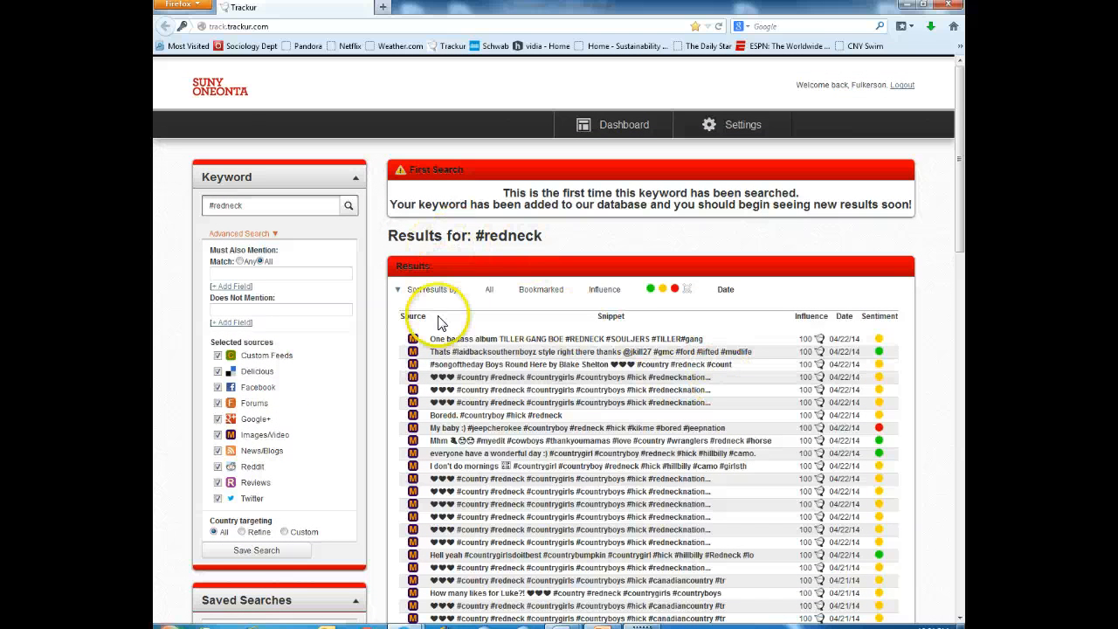
{"action": "mouse_move", "coordinate": [920, 306]}
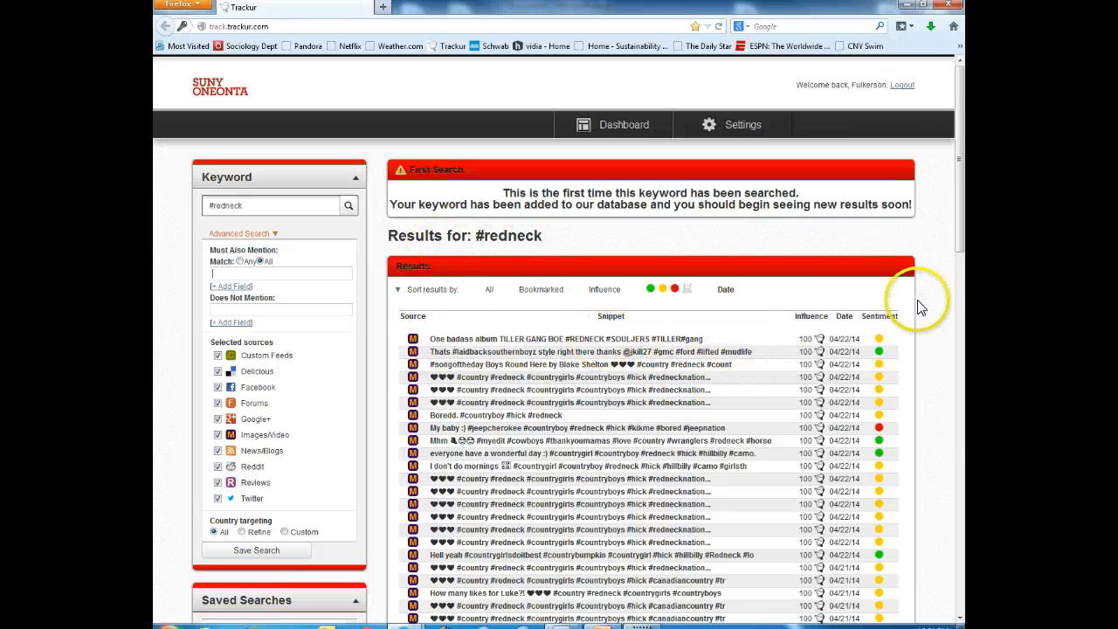
{"action": "scroll", "scroll_direction": "down", "scroll_amount": 3}
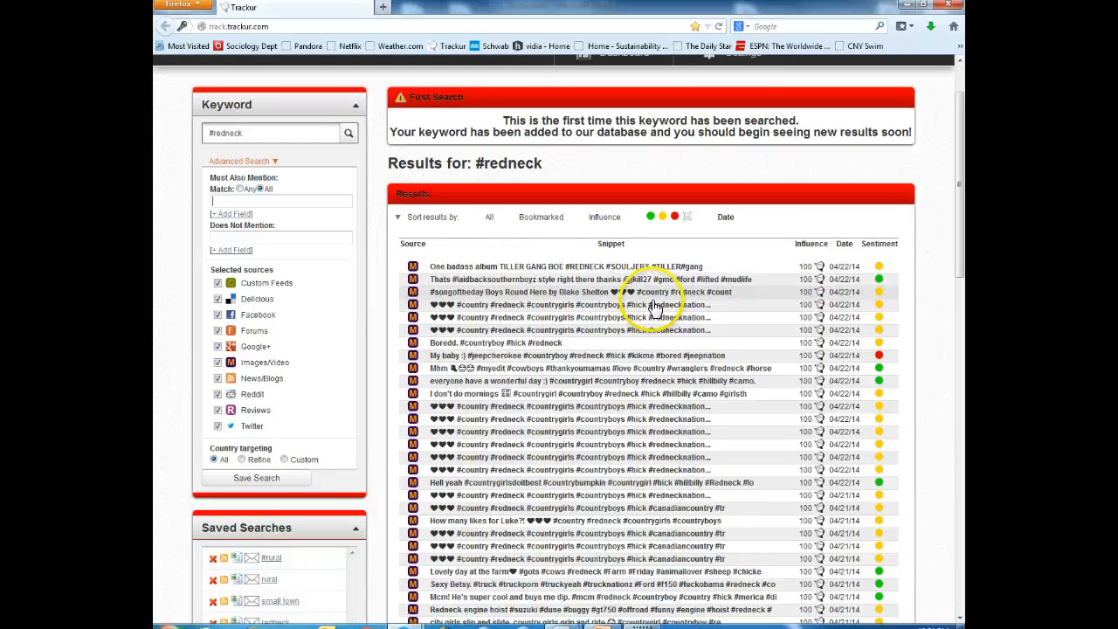
{"action": "left_click", "coordinate": [612, 265]}
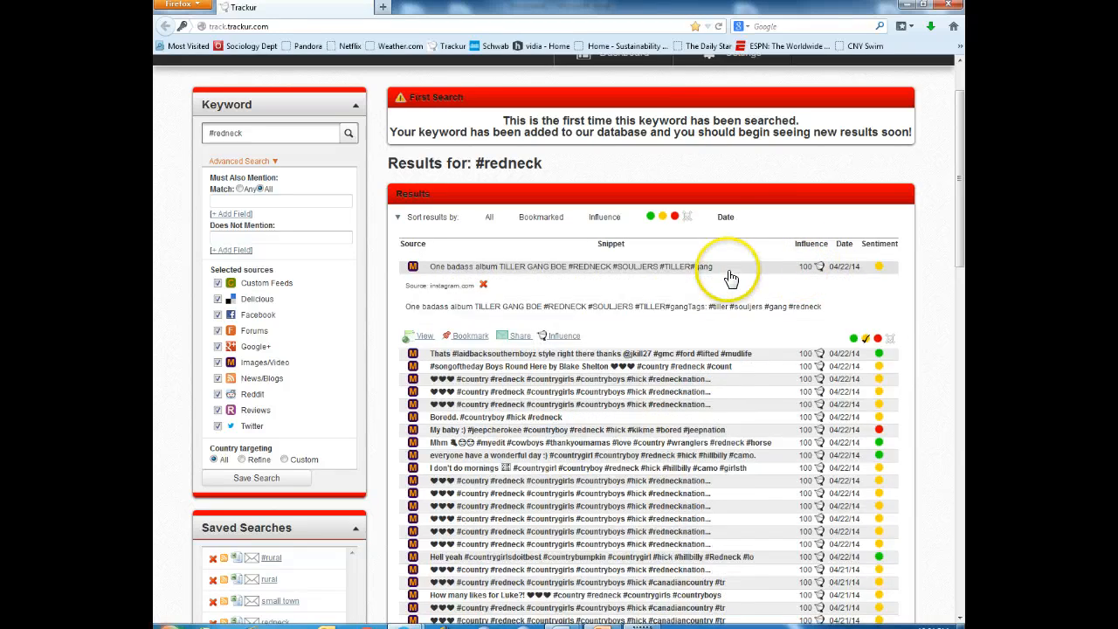
{"action": "scroll", "scroll_direction": "down", "scroll_amount": 3}
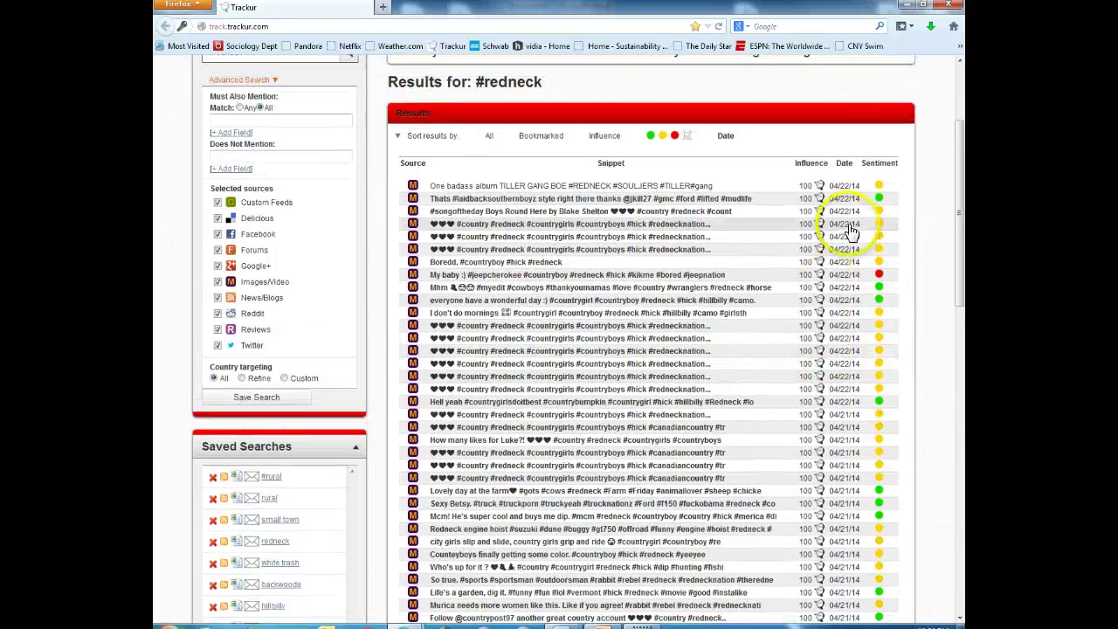
{"action": "scroll", "scroll_direction": "down", "scroll_amount": 3}
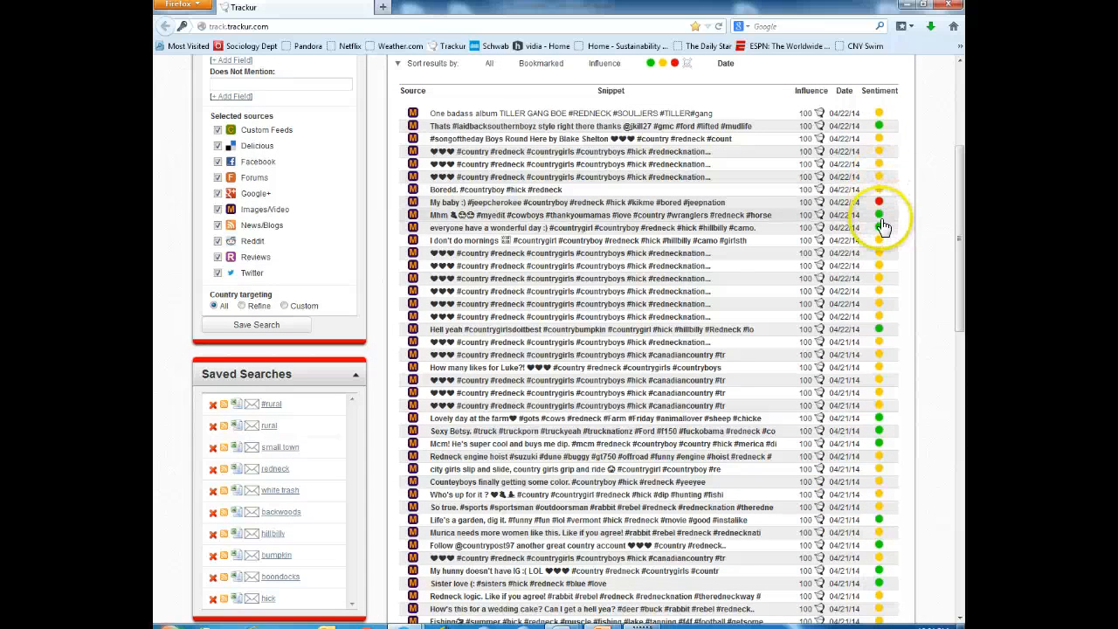
{"action": "mouse_move", "coordinate": [884, 126]}
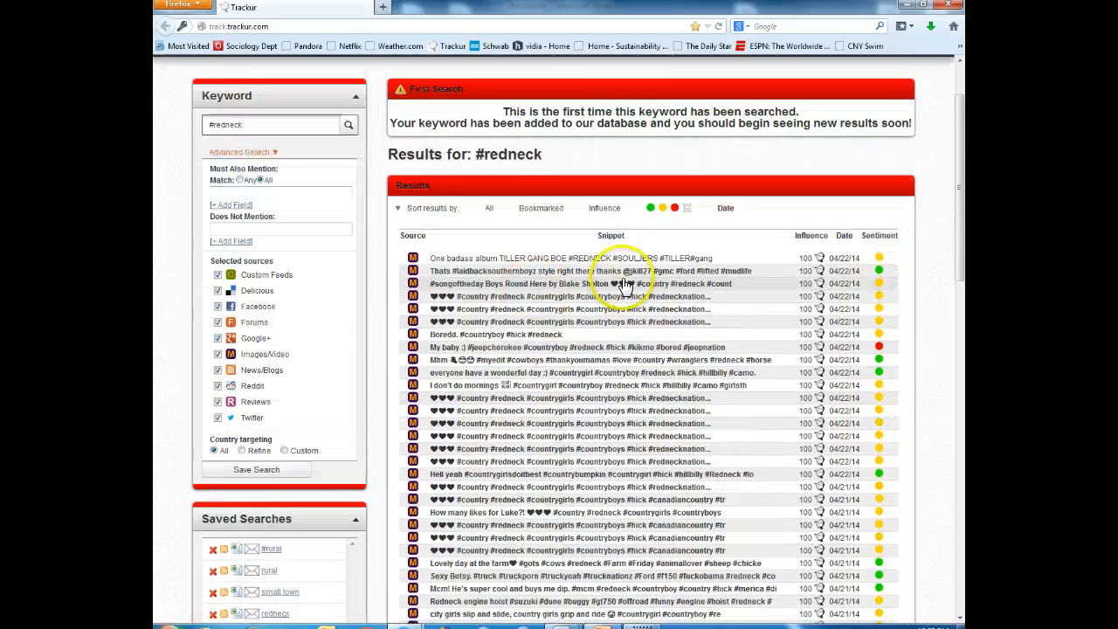
{"action": "scroll", "scroll_direction": "down", "scroll_amount": 3}
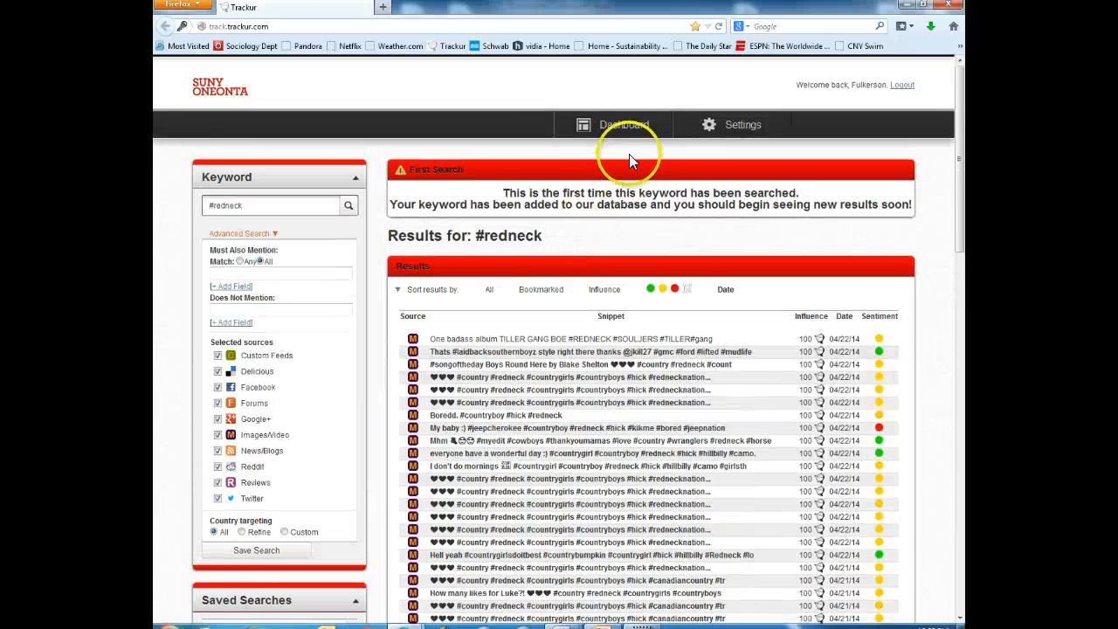
- Save the #redneck search under its suggested name so it joins the saved searches list
{"action": "left_click", "coordinate": [612, 124]}
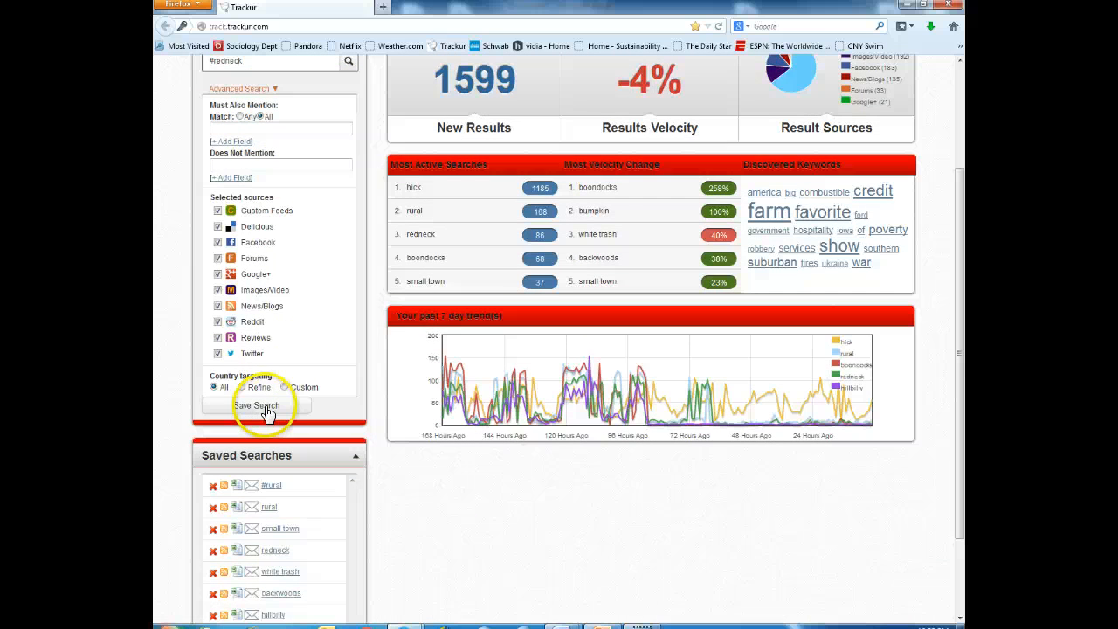
{"action": "left_click", "coordinate": [255, 405]}
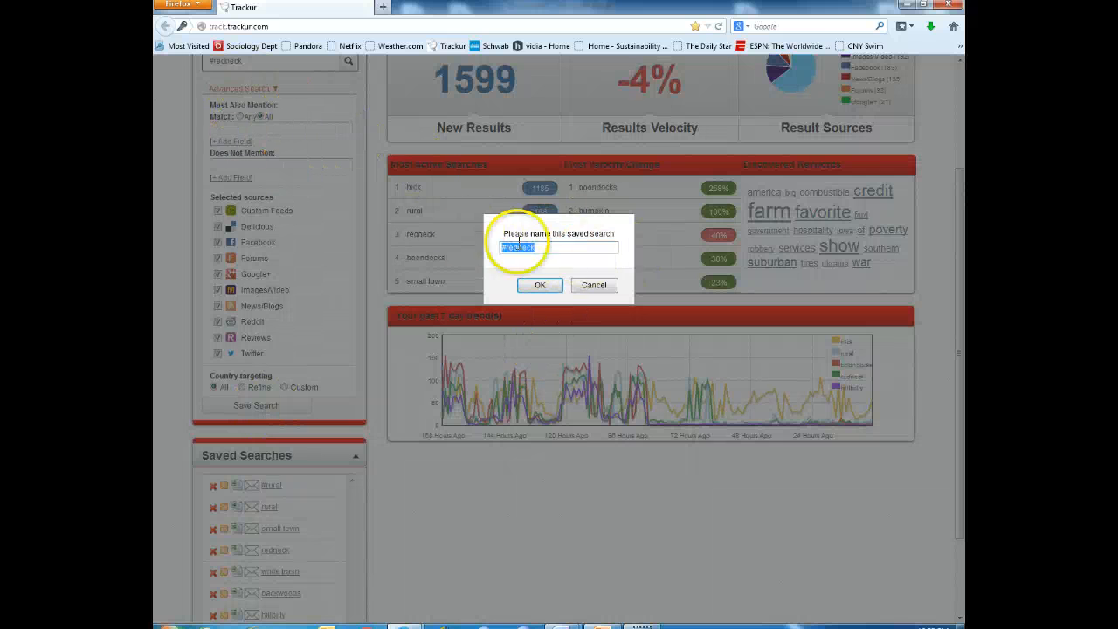
{"action": "left_click", "coordinate": [540, 285]}
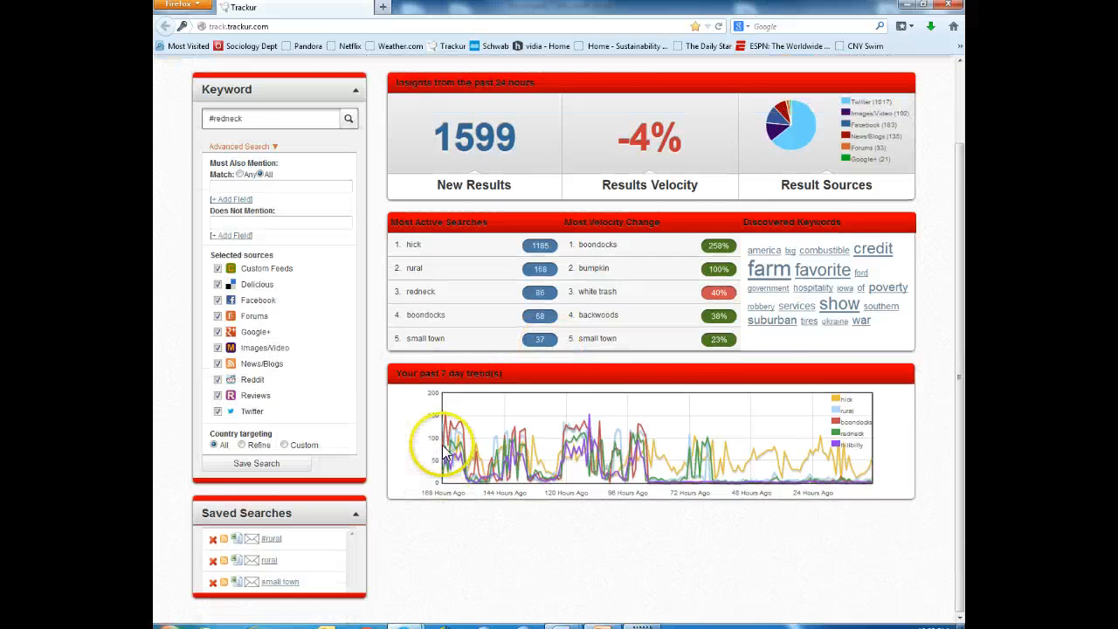
{"action": "scroll", "scroll_direction": "down", "scroll_amount": 3}
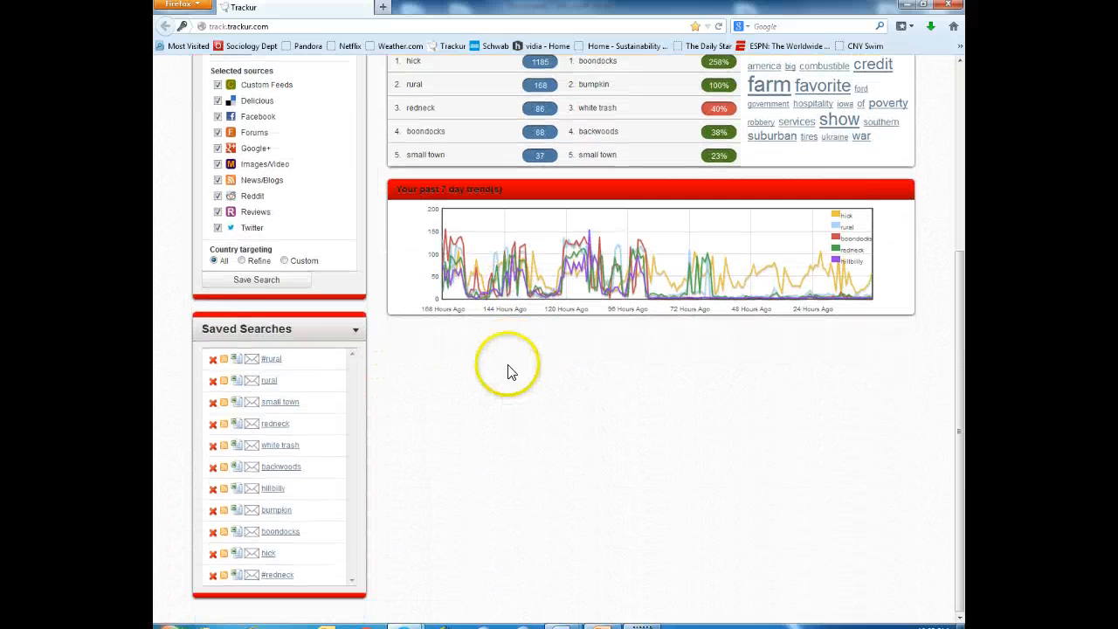
{"action": "mouse_move", "coordinate": [473, 413]}
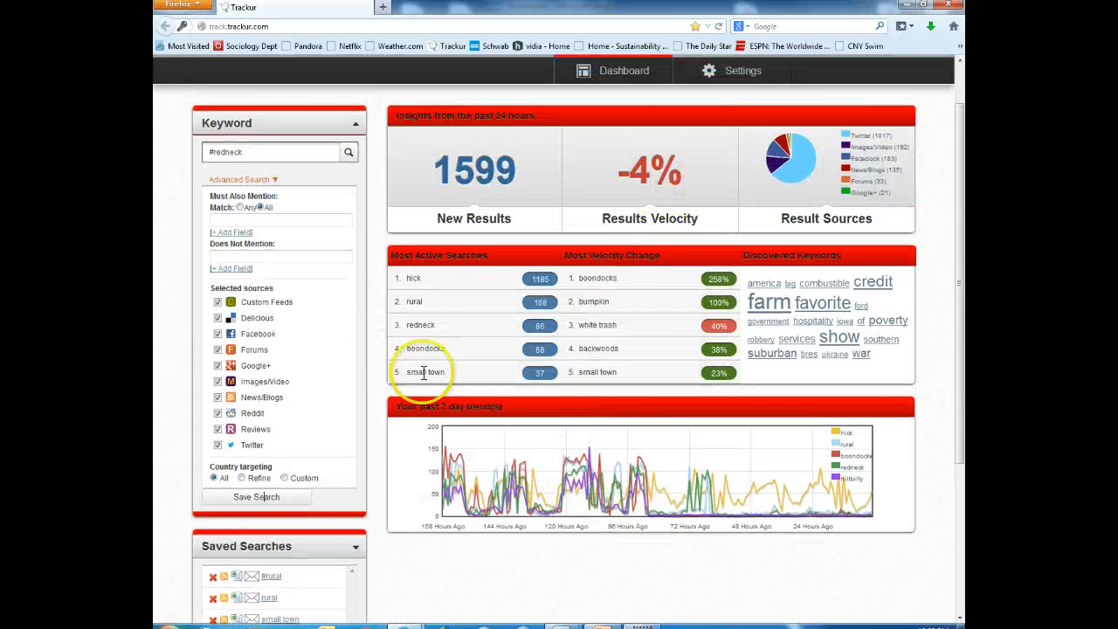
{"action": "mouse_move", "coordinate": [444, 294]}
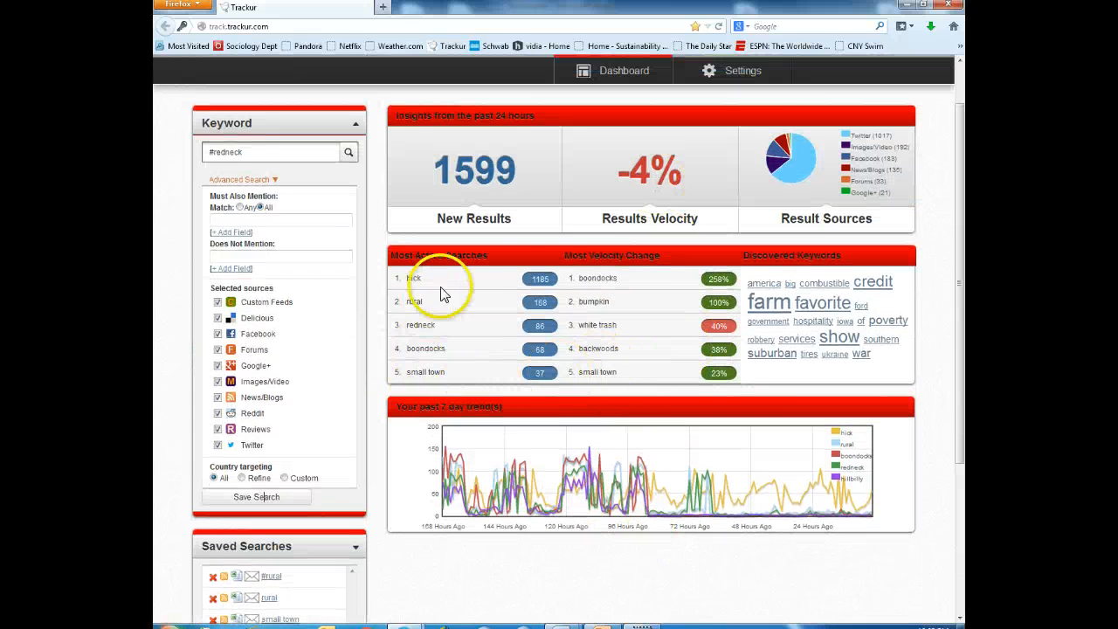
{"action": "scroll", "scroll_direction": "down", "scroll_amount": 3}
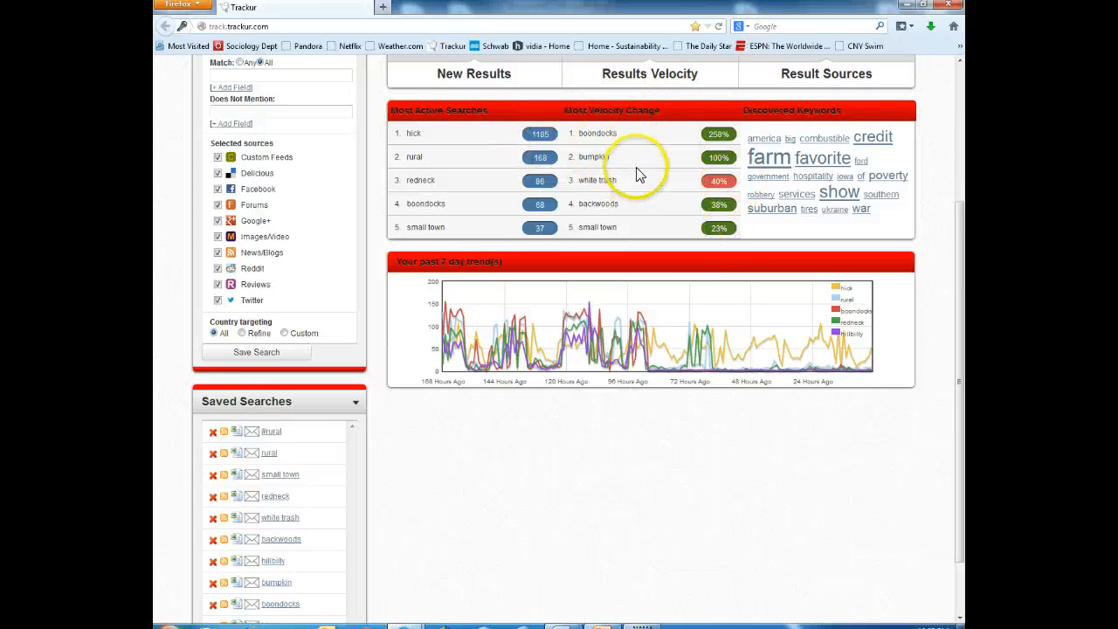
{"action": "mouse_move", "coordinate": [502, 234]}
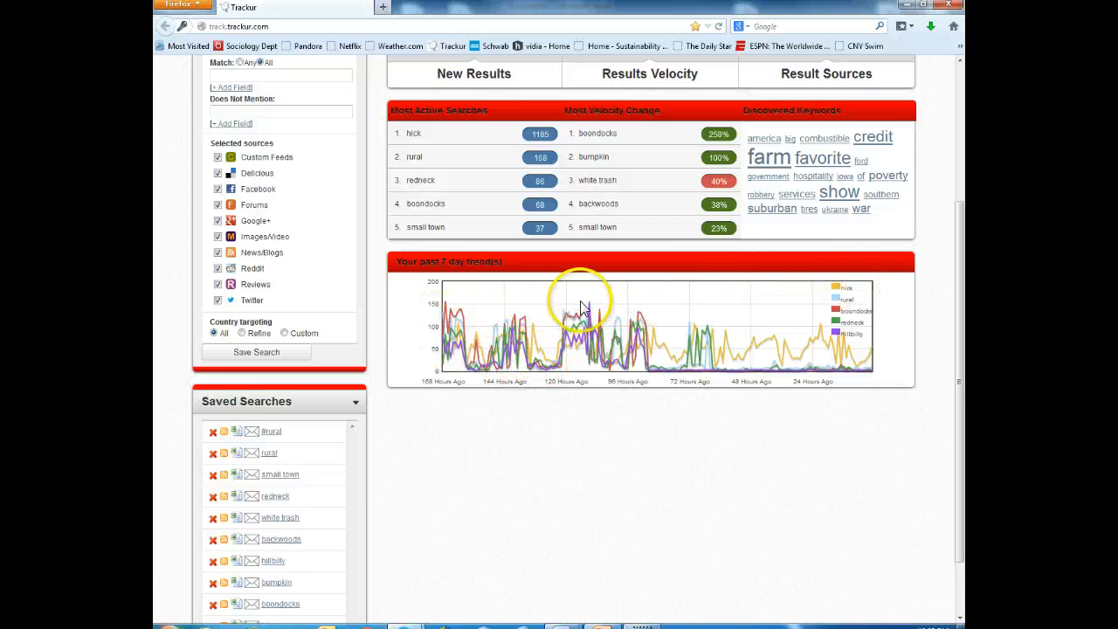
{"action": "mouse_move", "coordinate": [426, 353]}
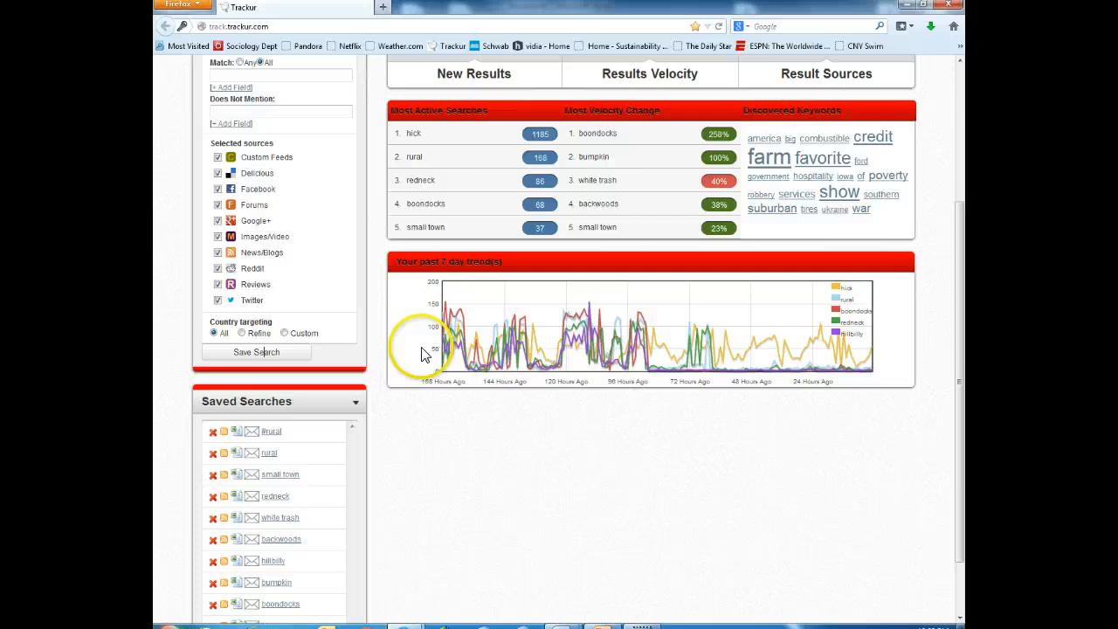
{"action": "mouse_move", "coordinate": [769, 353]}
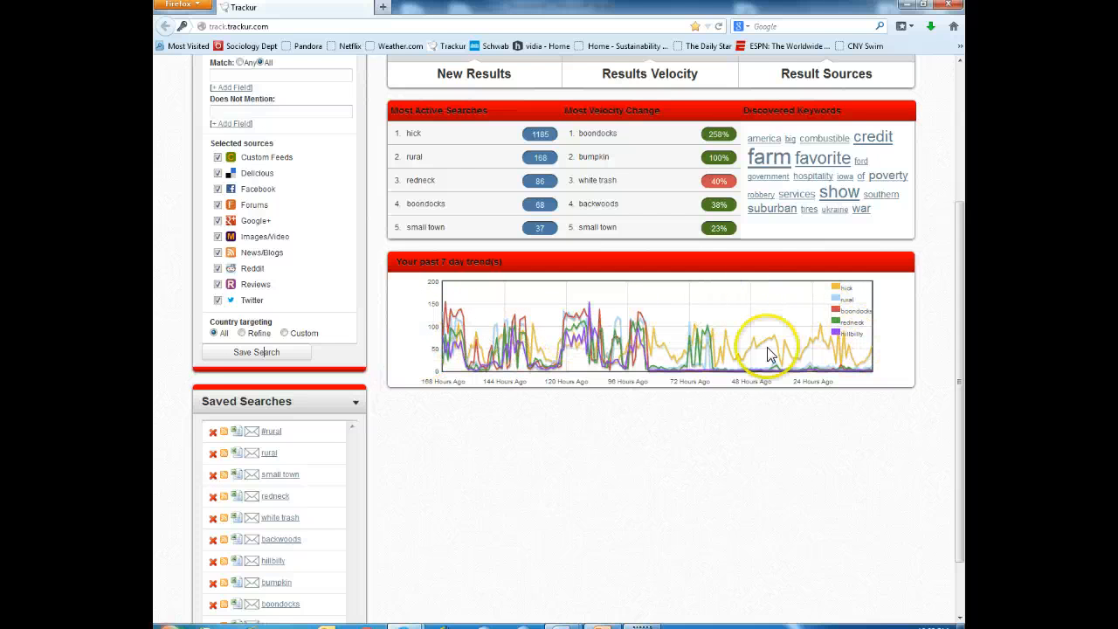
{"action": "mouse_move", "coordinate": [585, 342]}
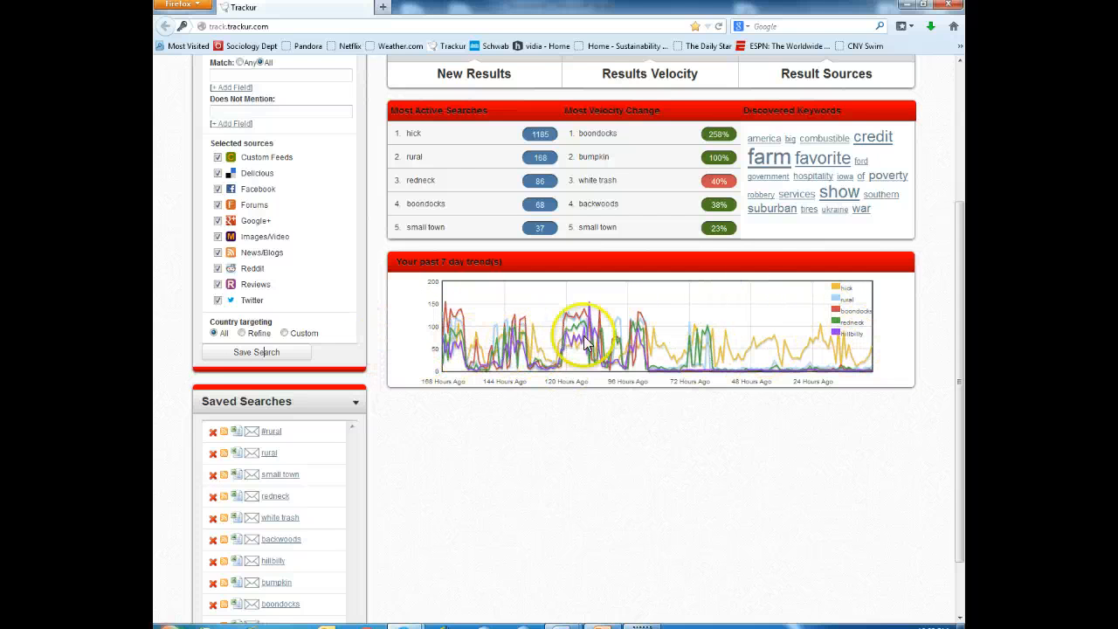
{"action": "mouse_move", "coordinate": [604, 363]}
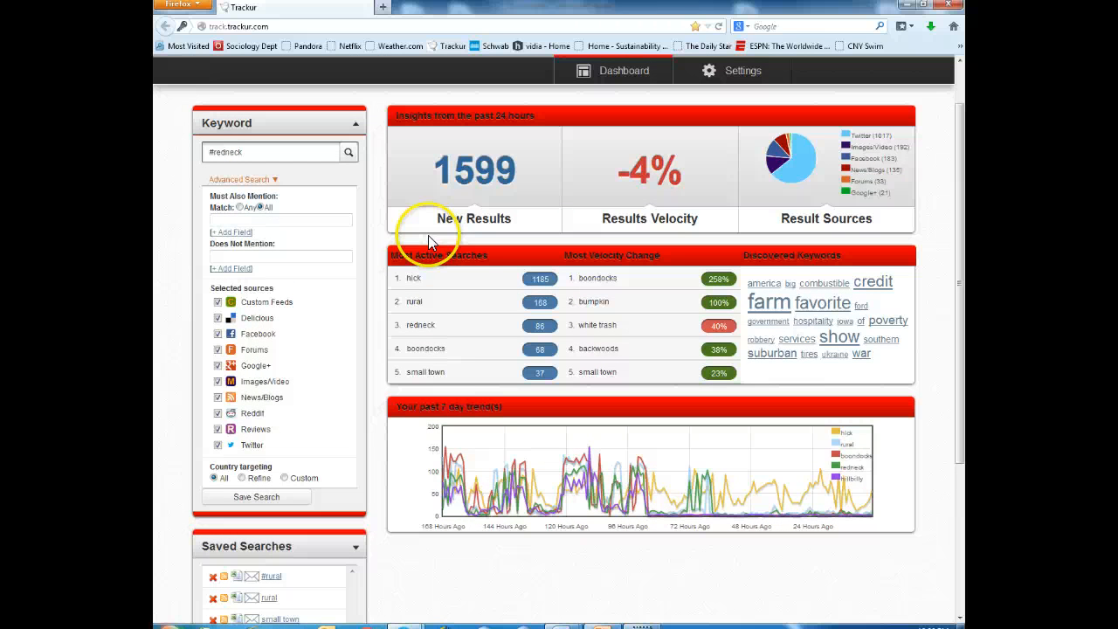
{"action": "scroll", "scroll_direction": "down", "scroll_amount": 3}
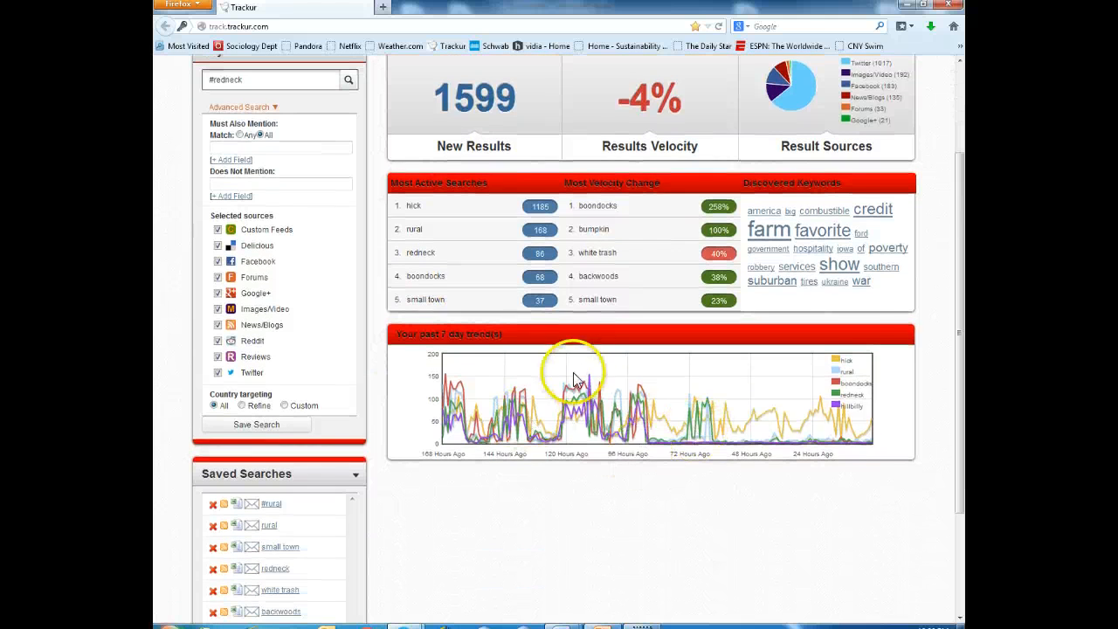
{"action": "right_click", "coordinate": [576, 381]}
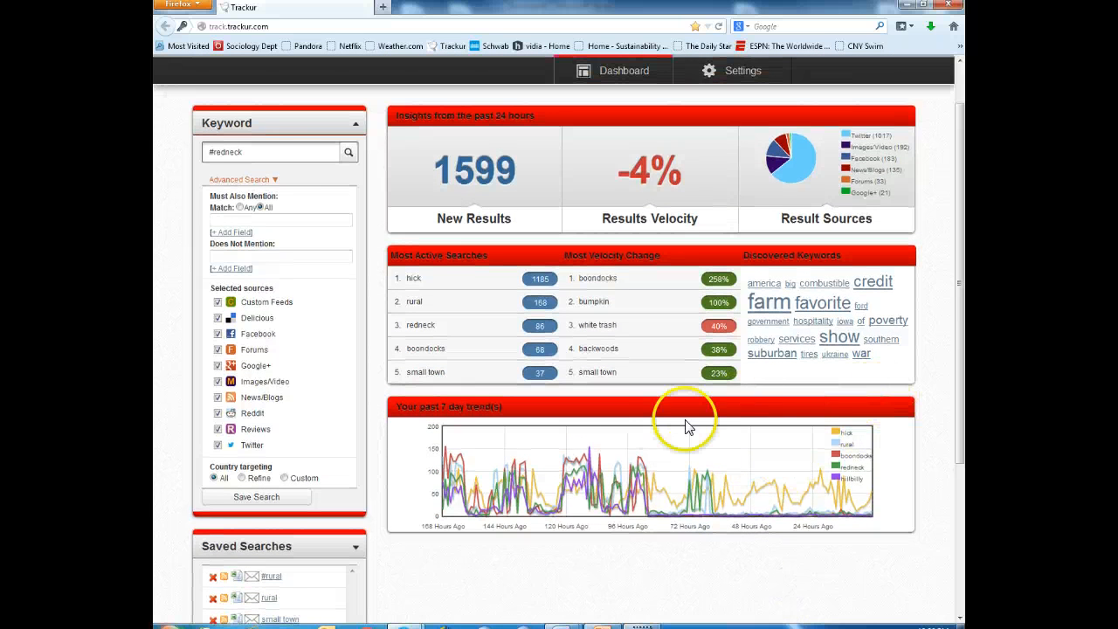
{"action": "mouse_move", "coordinate": [493, 253]}
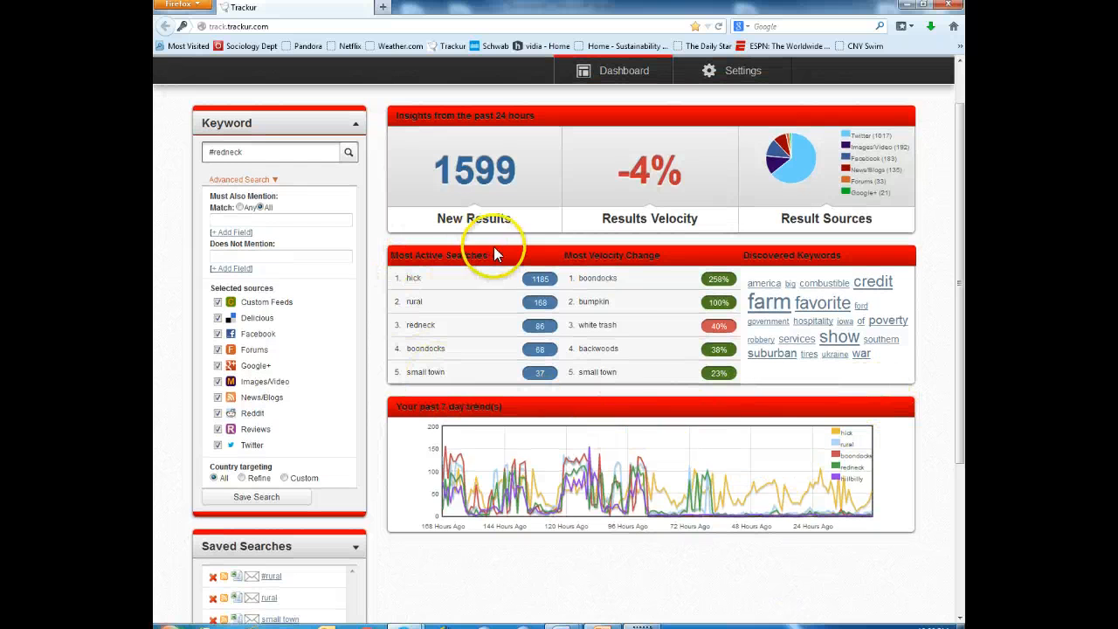
{"action": "mouse_move", "coordinate": [612, 306]}
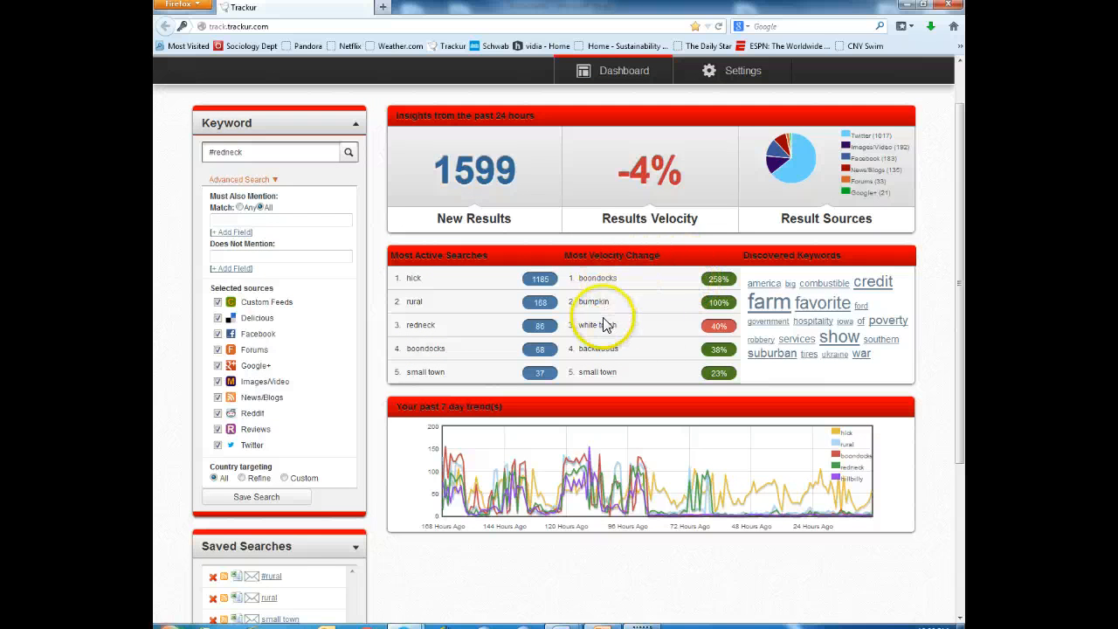
{"action": "mouse_move", "coordinate": [522, 367]}
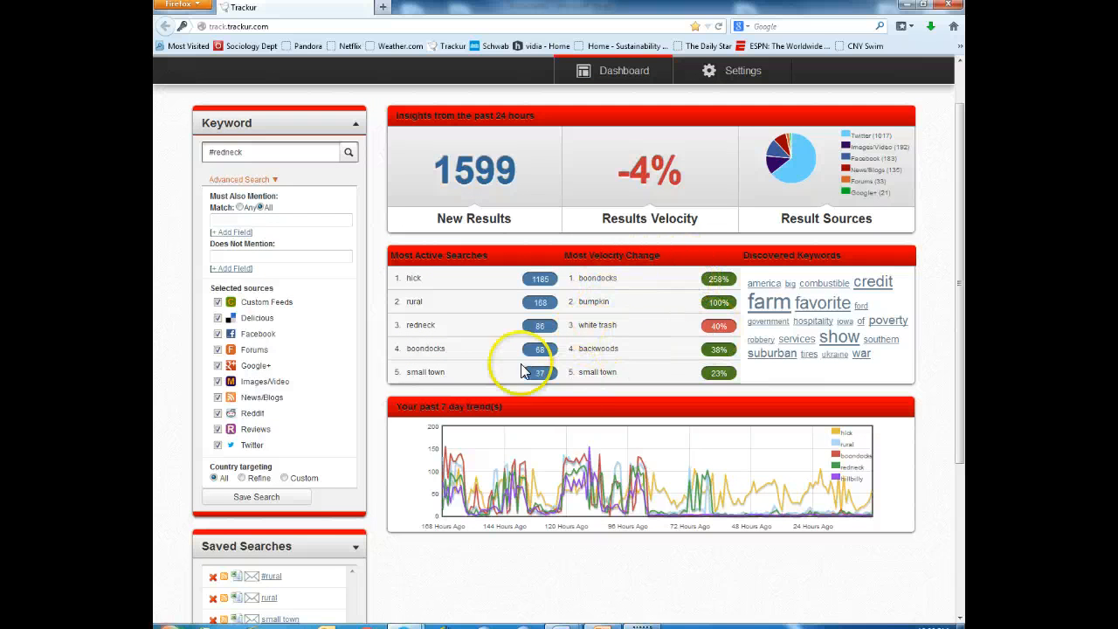
{"action": "mouse_move", "coordinate": [463, 255]}
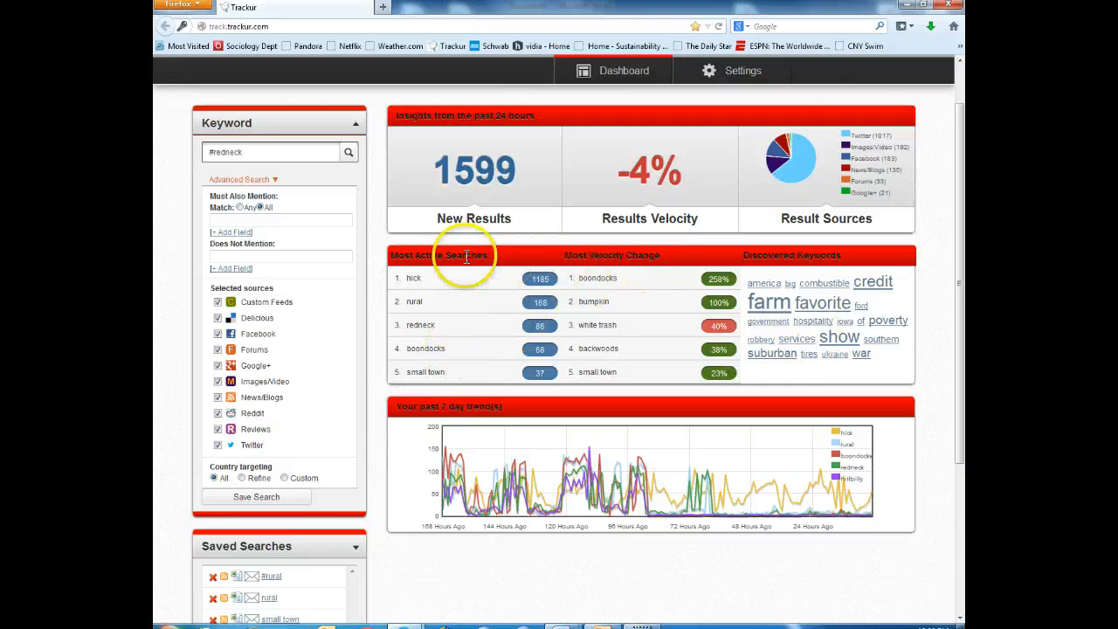
{"action": "mouse_move", "coordinate": [615, 367]}
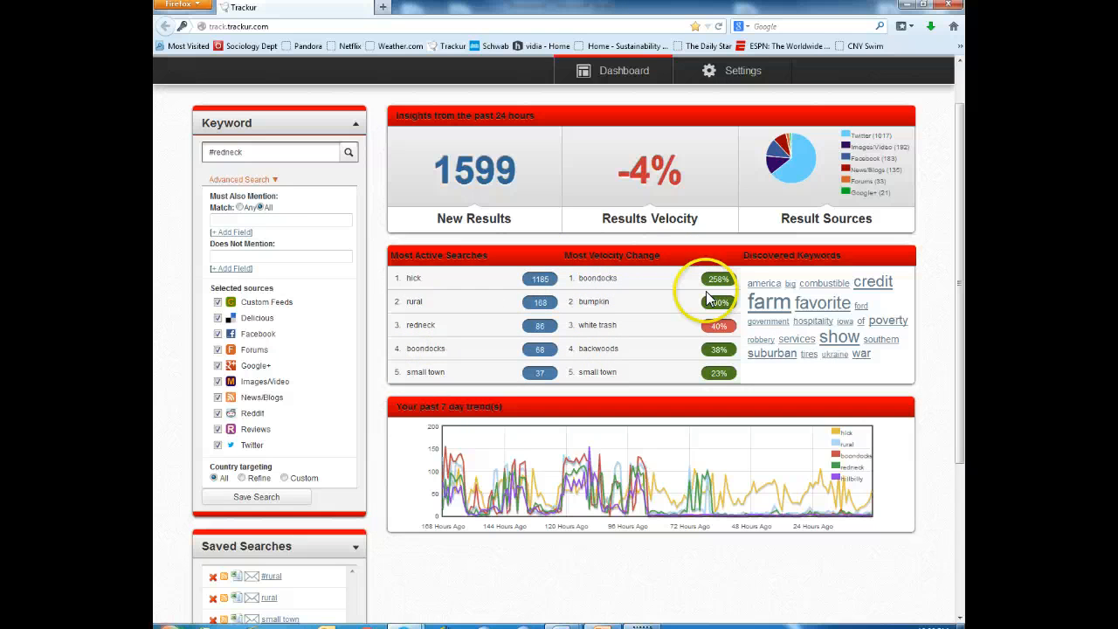
{"action": "mouse_move", "coordinate": [627, 312]}
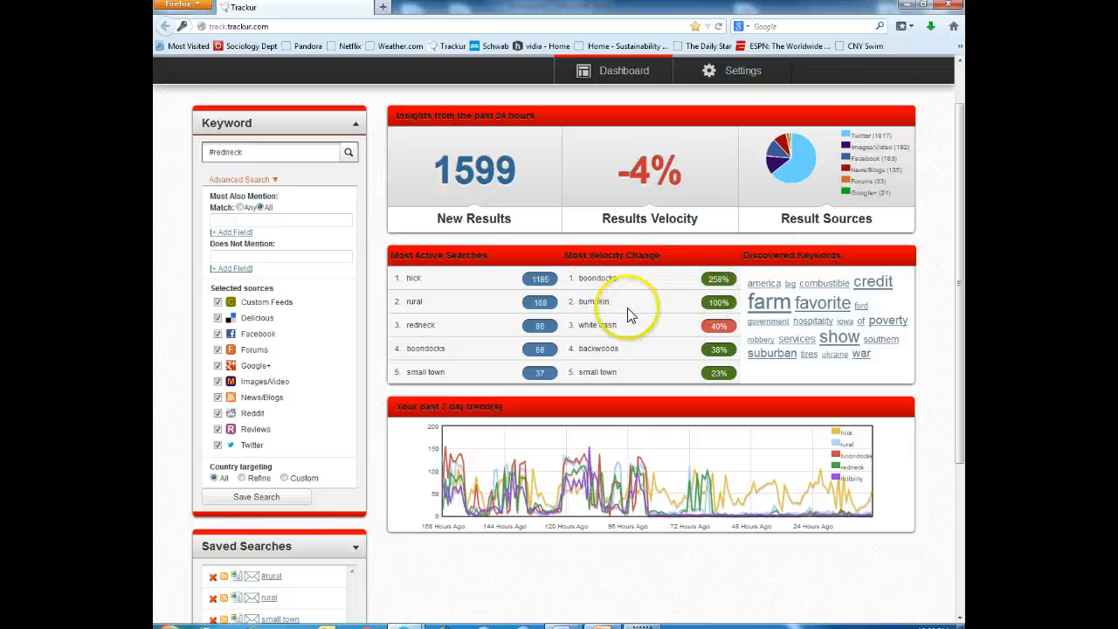
{"action": "mouse_move", "coordinate": [597, 290]}
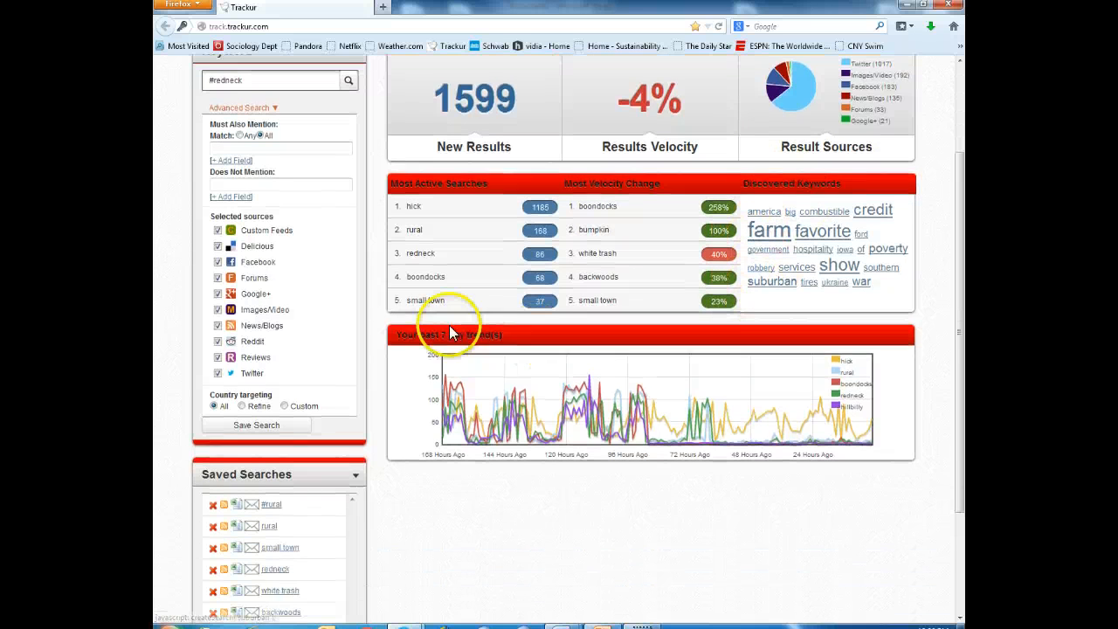
- Start a new search from the discovered keyword 'tires' in the keyword cloud
{"action": "scroll", "scroll_direction": "down", "scroll_amount": 3}
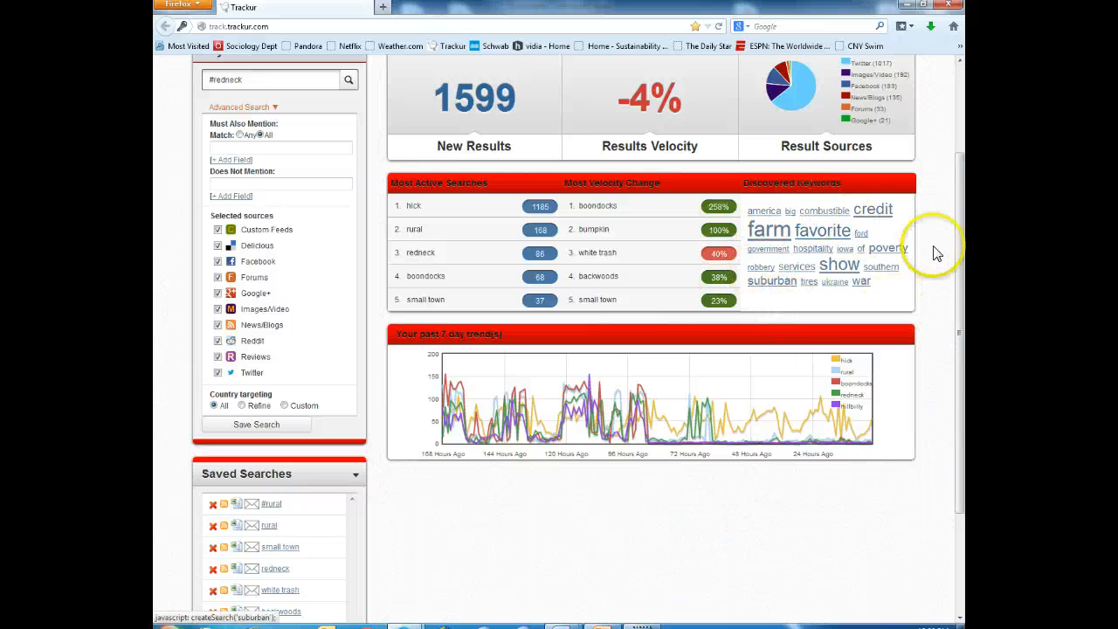
{"action": "mouse_move", "coordinate": [782, 266]}
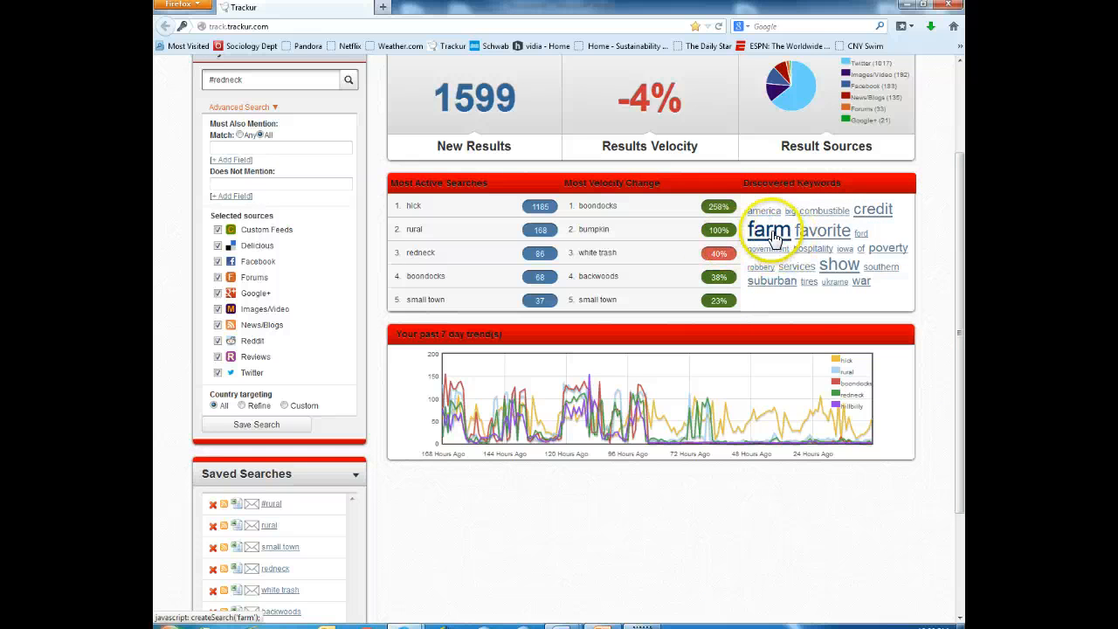
{"action": "mouse_move", "coordinate": [730, 230]}
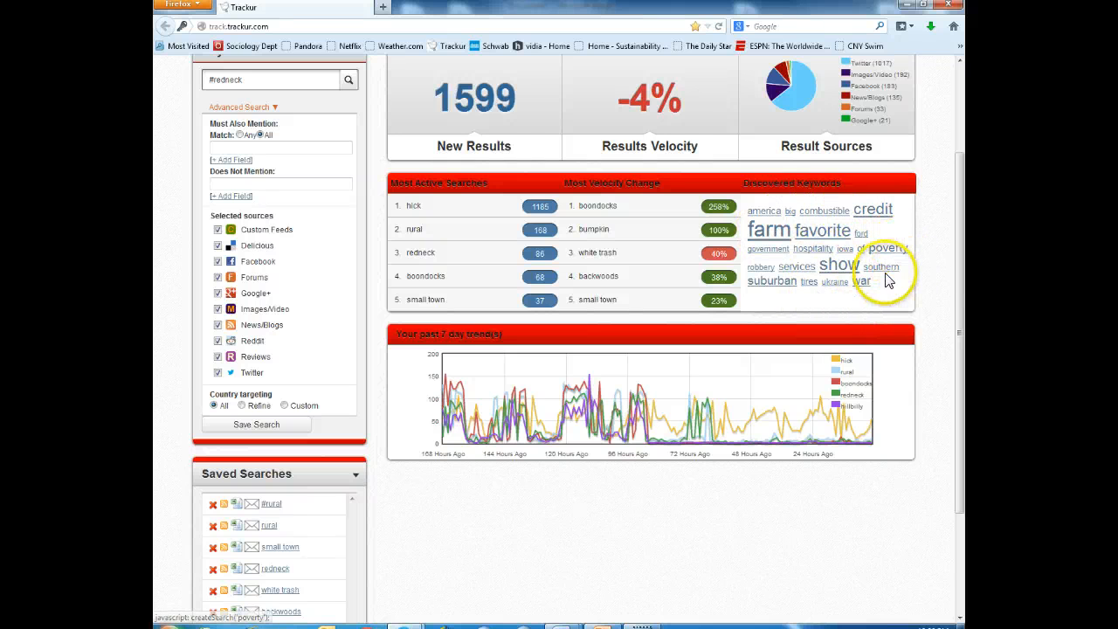
{"action": "mouse_move", "coordinate": [814, 297]}
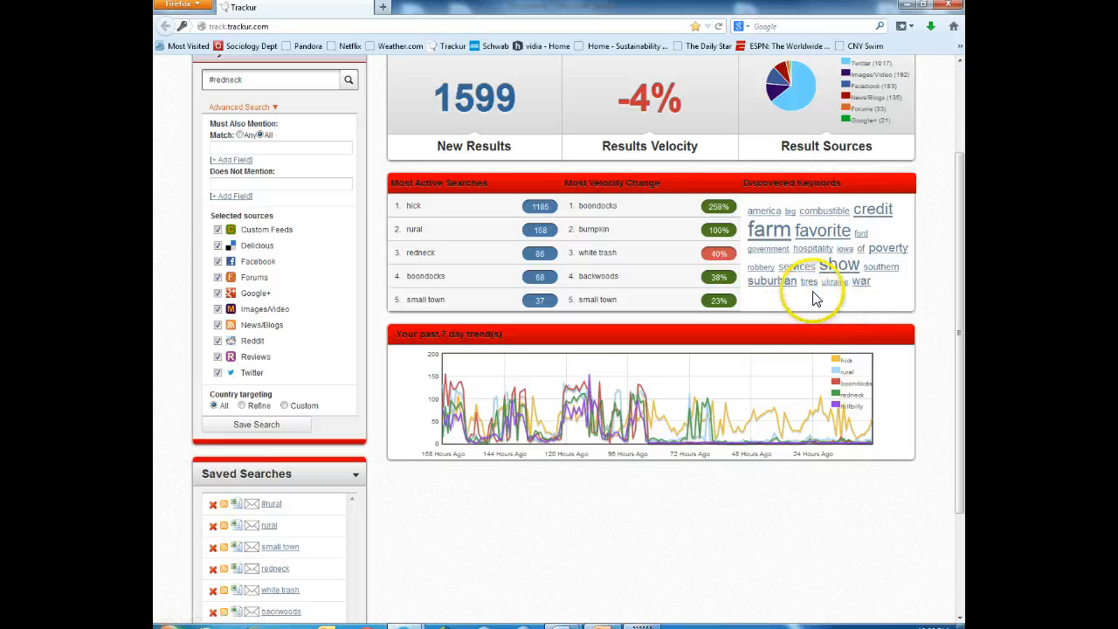
{"action": "mouse_move", "coordinate": [860, 306]}
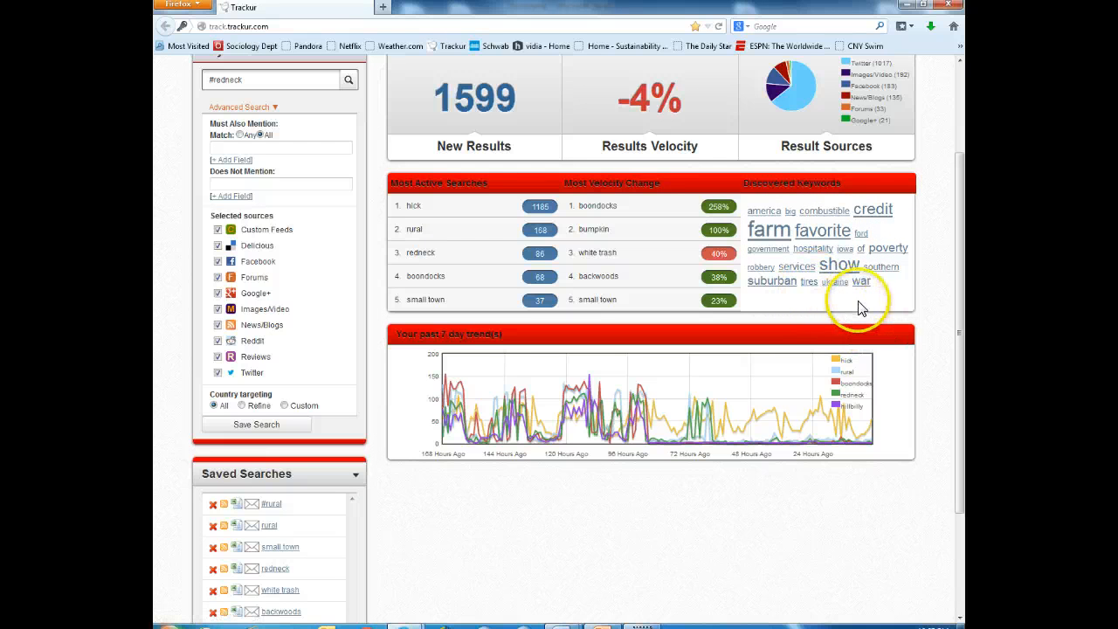
{"action": "mouse_move", "coordinate": [832, 284]}
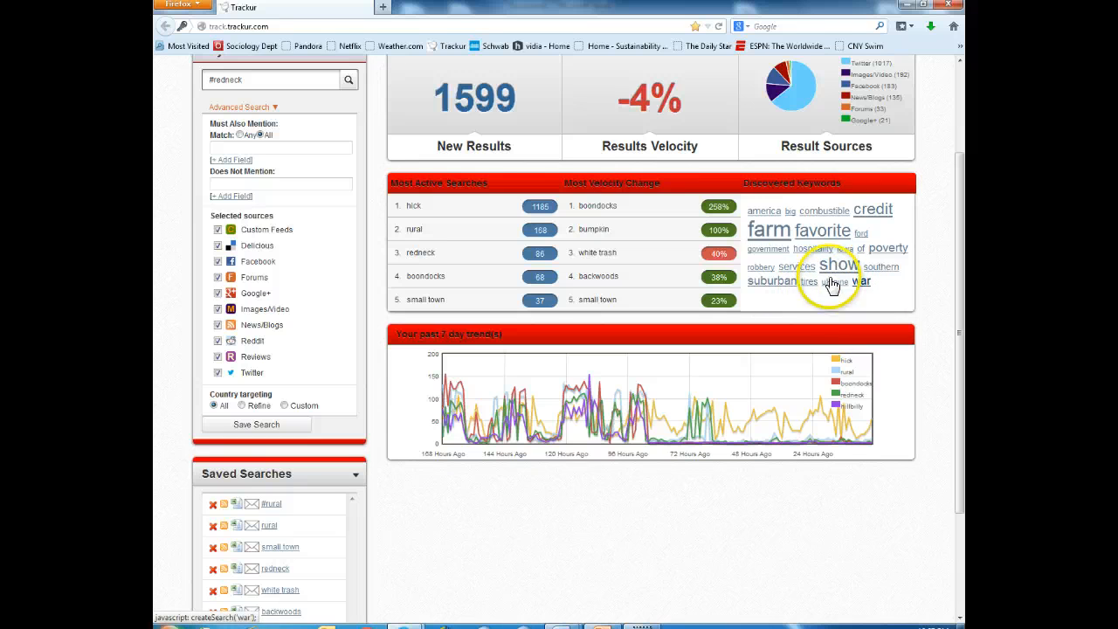
{"action": "left_click", "coordinate": [807, 282]}
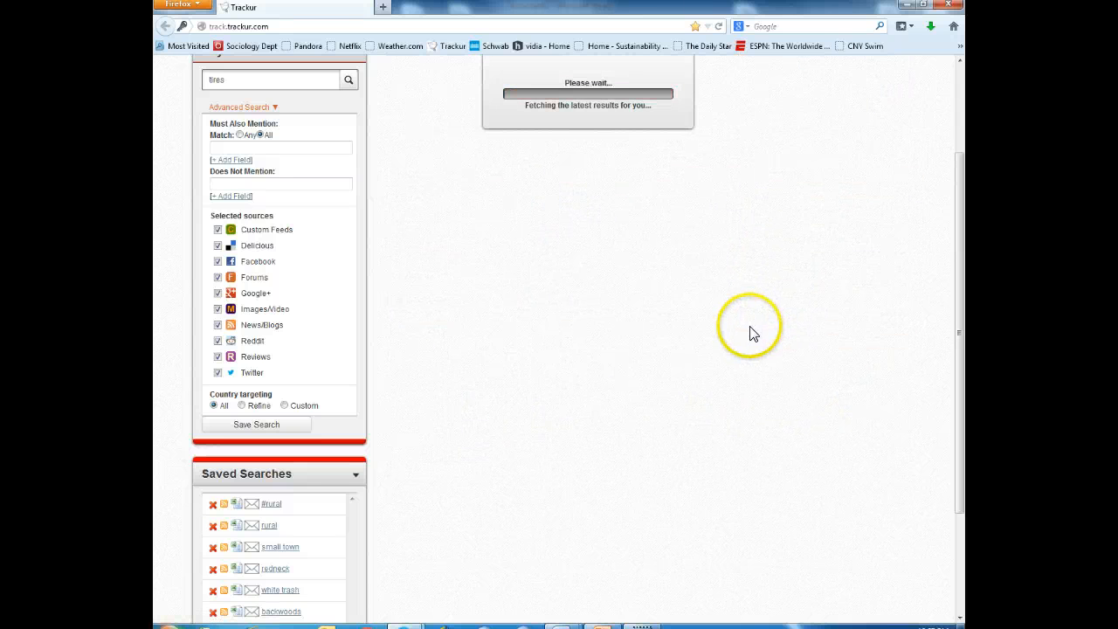
{"action": "mouse_move", "coordinate": [697, 339]}
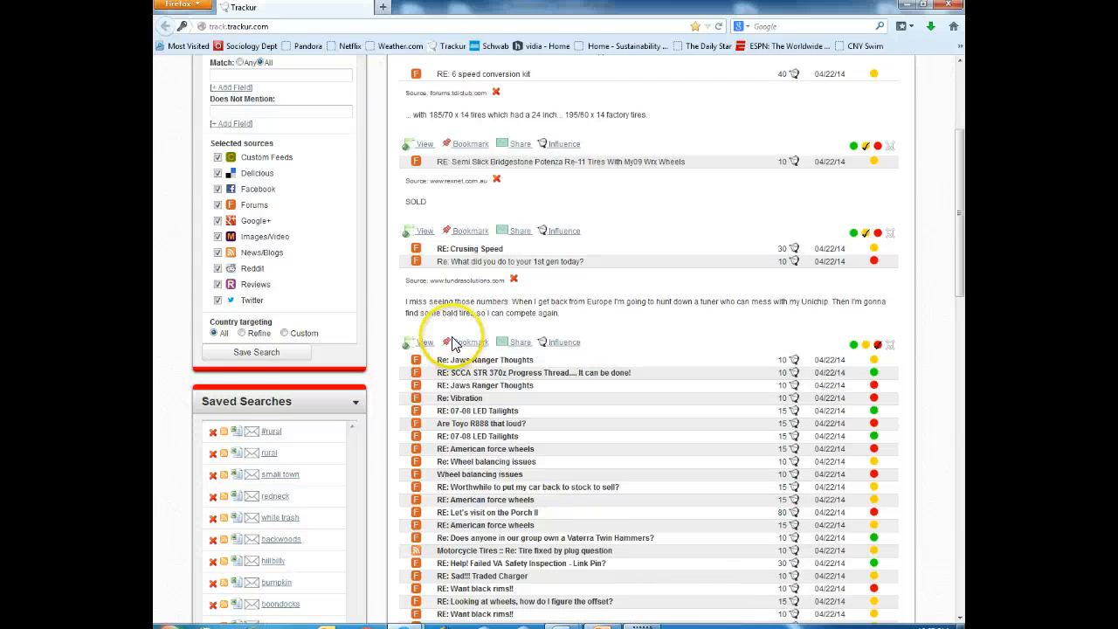
{"action": "mouse_move", "coordinate": [515, 290]}
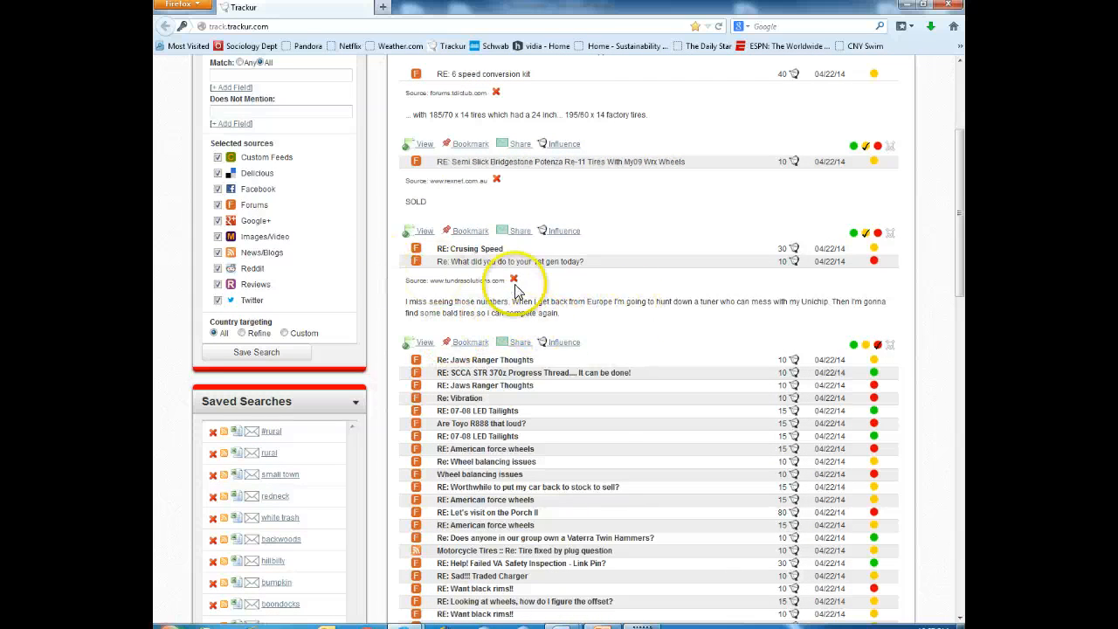
- Scroll through the loaded tires mentions listing forum posts about tires and wheels
{"action": "scroll", "scroll_direction": "down", "scroll_amount": 3}
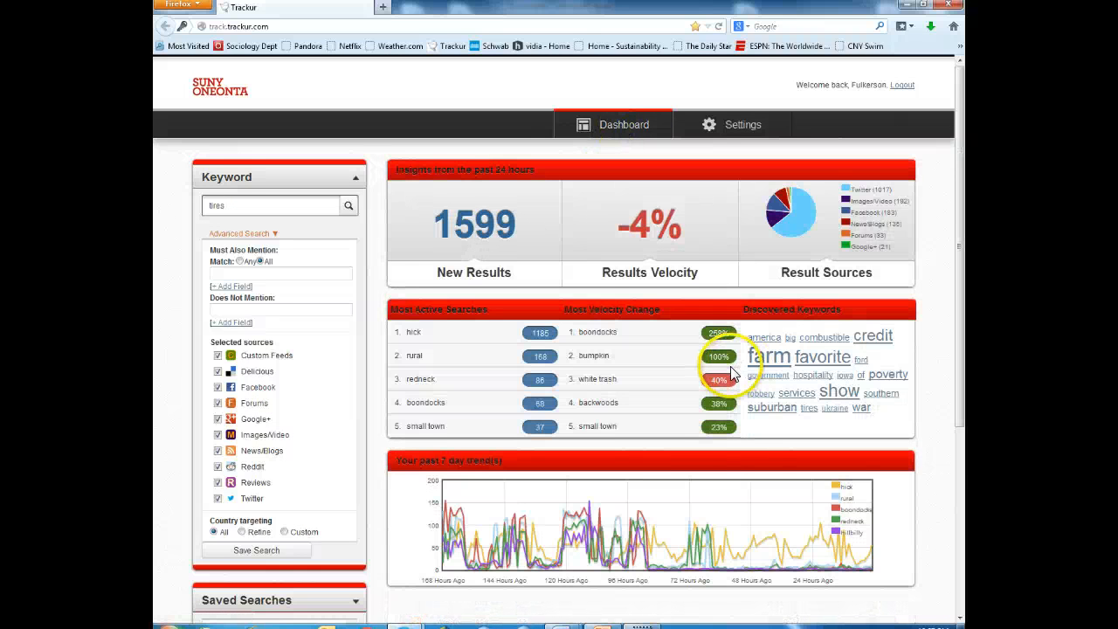
{"action": "scroll", "scroll_direction": "down", "scroll_amount": 3}
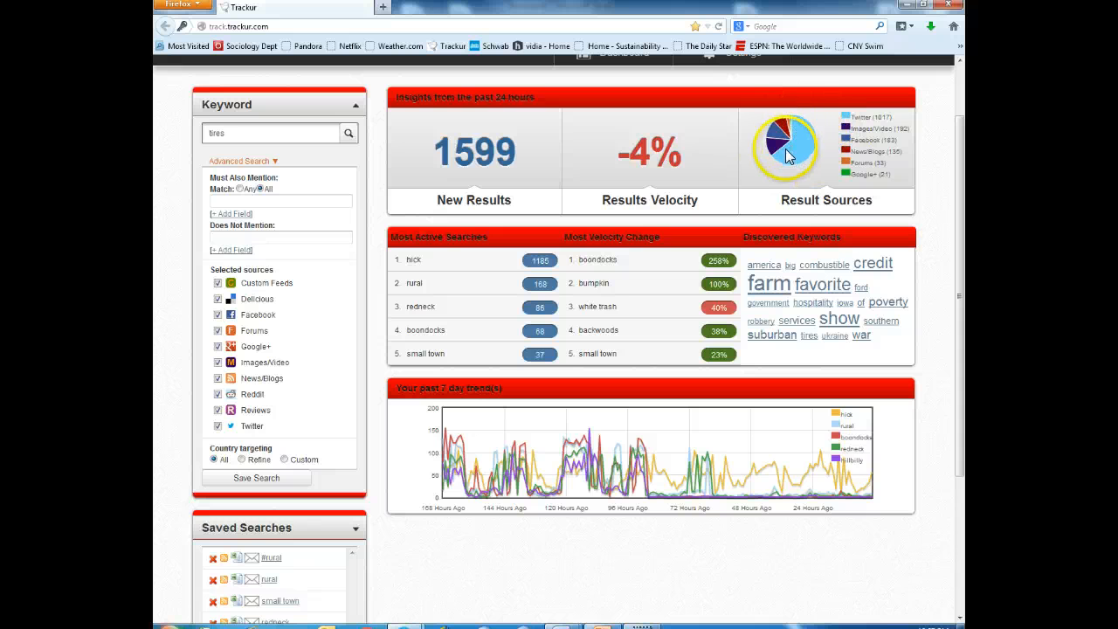
{"action": "mouse_move", "coordinate": [804, 136]}
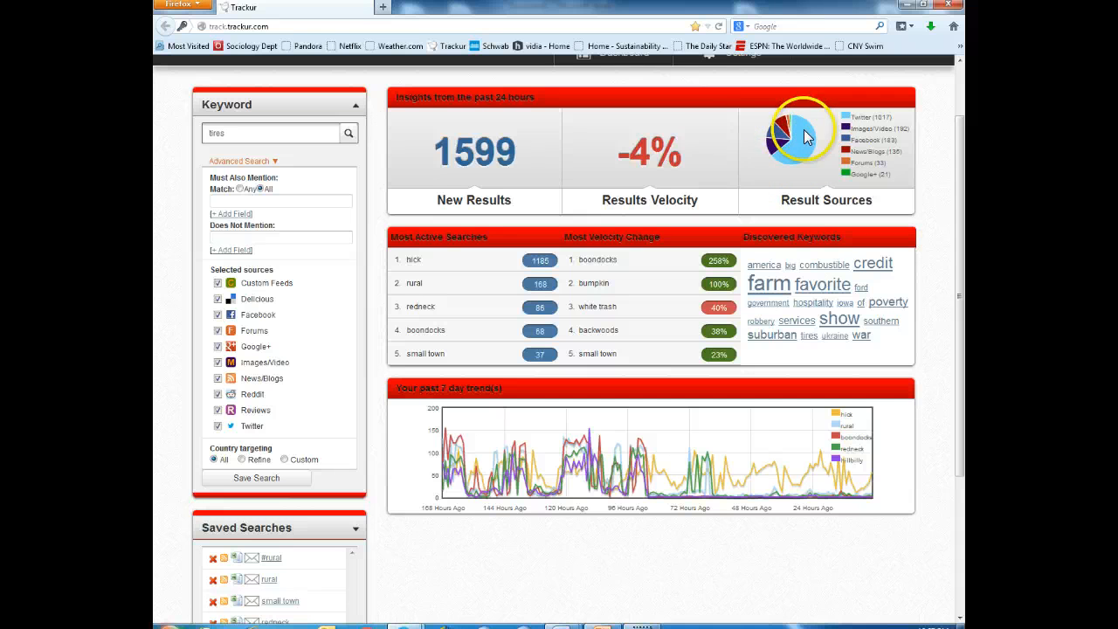
{"action": "mouse_move", "coordinate": [780, 160]}
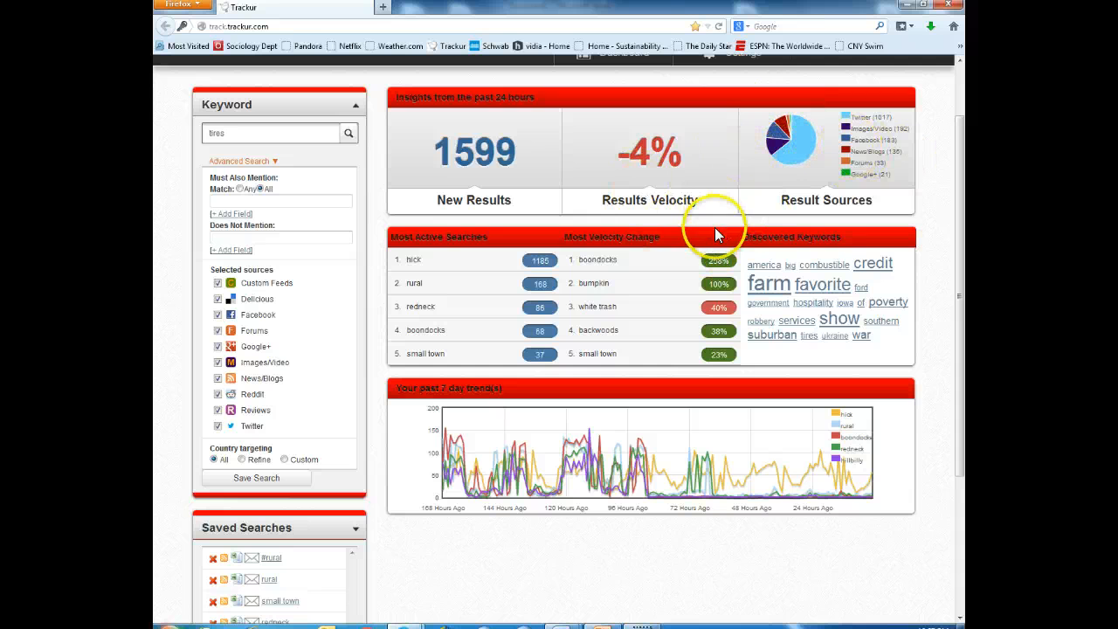
{"action": "scroll", "scroll_direction": "down", "scroll_amount": 3}
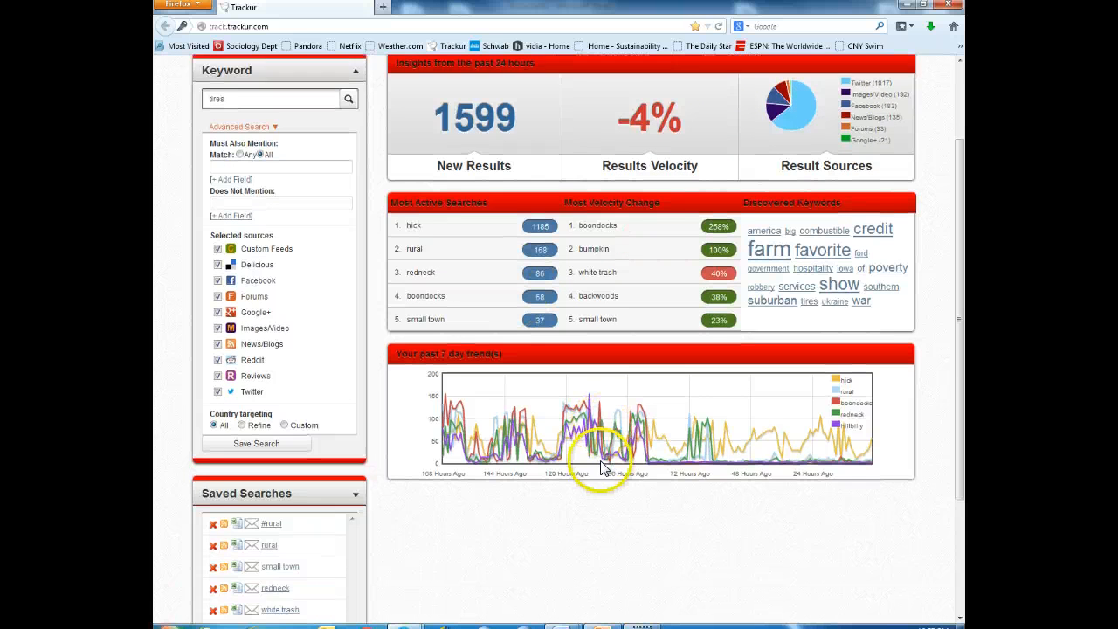
{"action": "scroll", "scroll_direction": "down", "scroll_amount": 3}
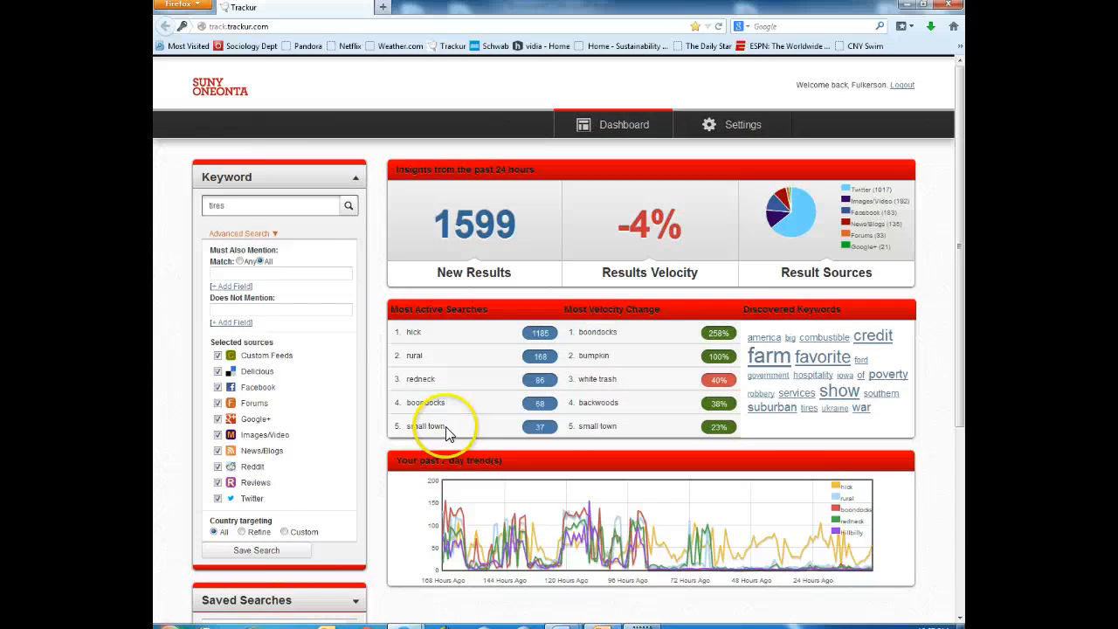
{"action": "scroll", "scroll_direction": "down", "scroll_amount": 3}
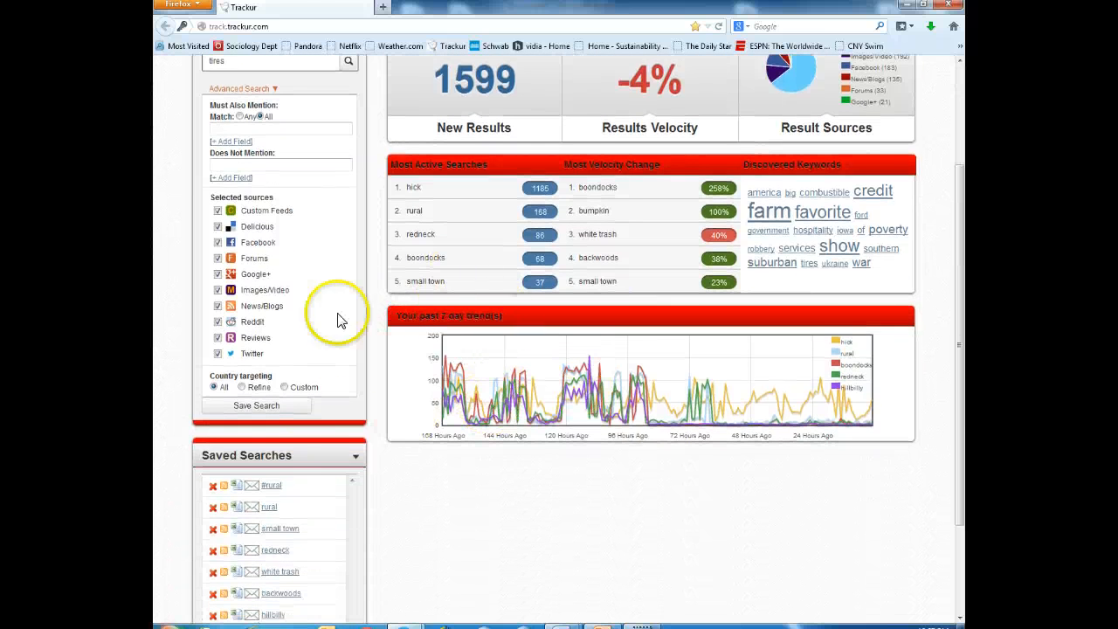
{"action": "scroll", "scroll_direction": "down", "scroll_amount": 3}
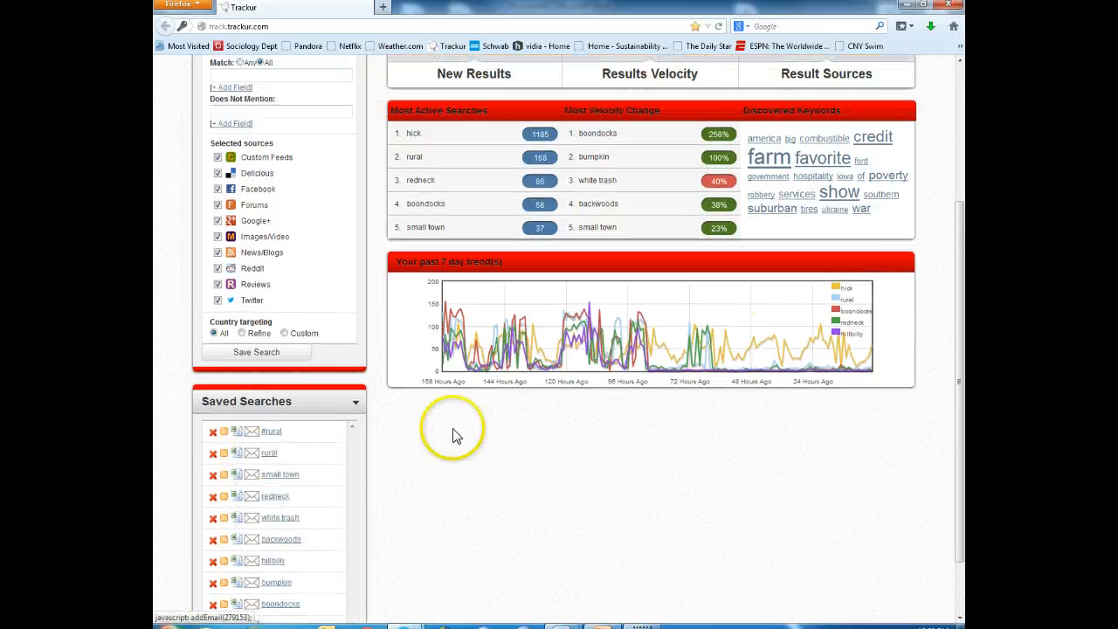
- Queue a CSV export of the first saved search, acknowledge it, and start its email
{"action": "scroll", "scroll_direction": "down", "scroll_amount": 3}
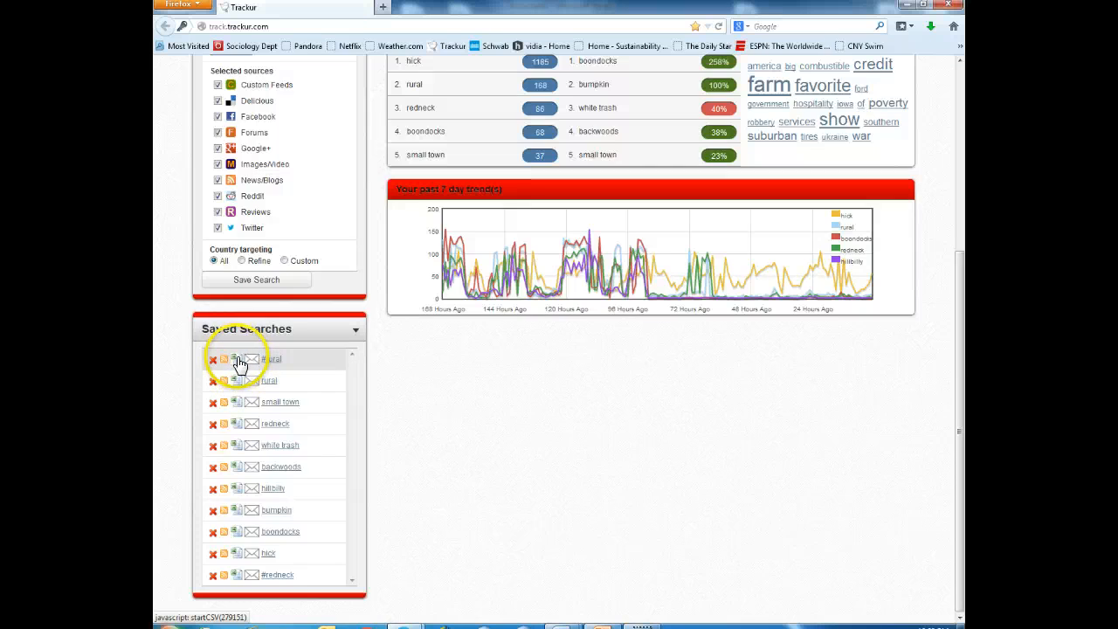
{"action": "left_click", "coordinate": [236, 360]}
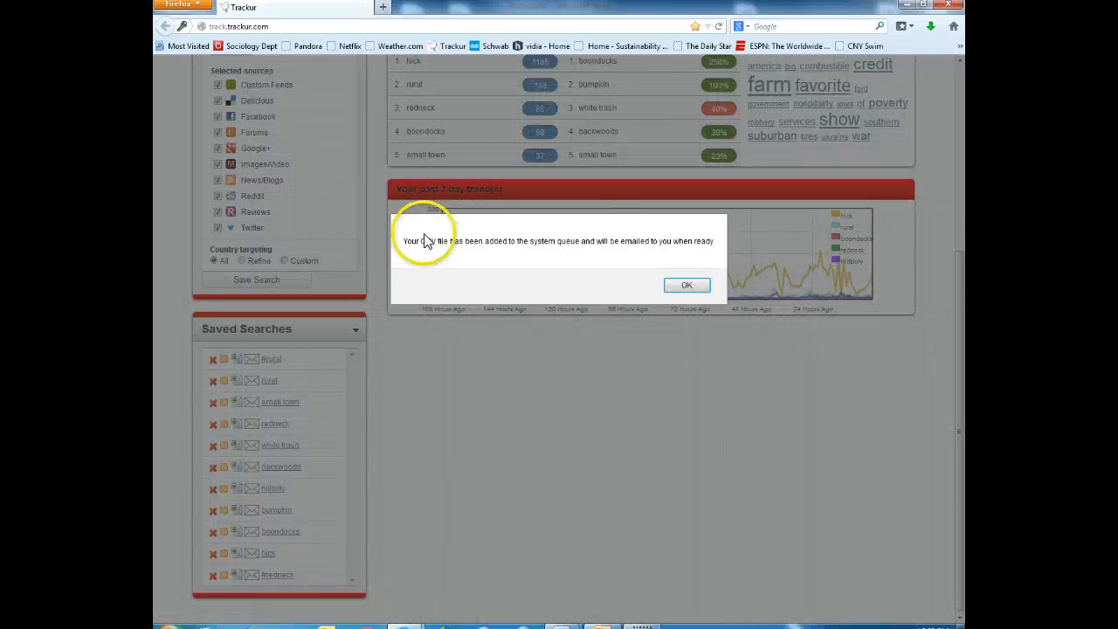
{"action": "mouse_move", "coordinate": [528, 256]}
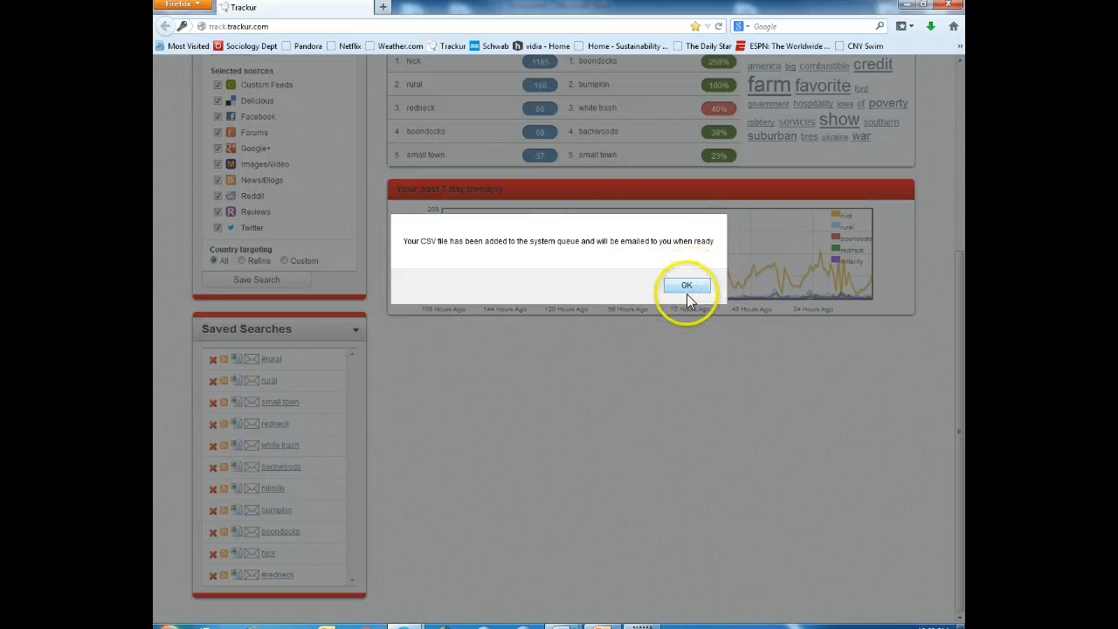
{"action": "left_click", "coordinate": [687, 284]}
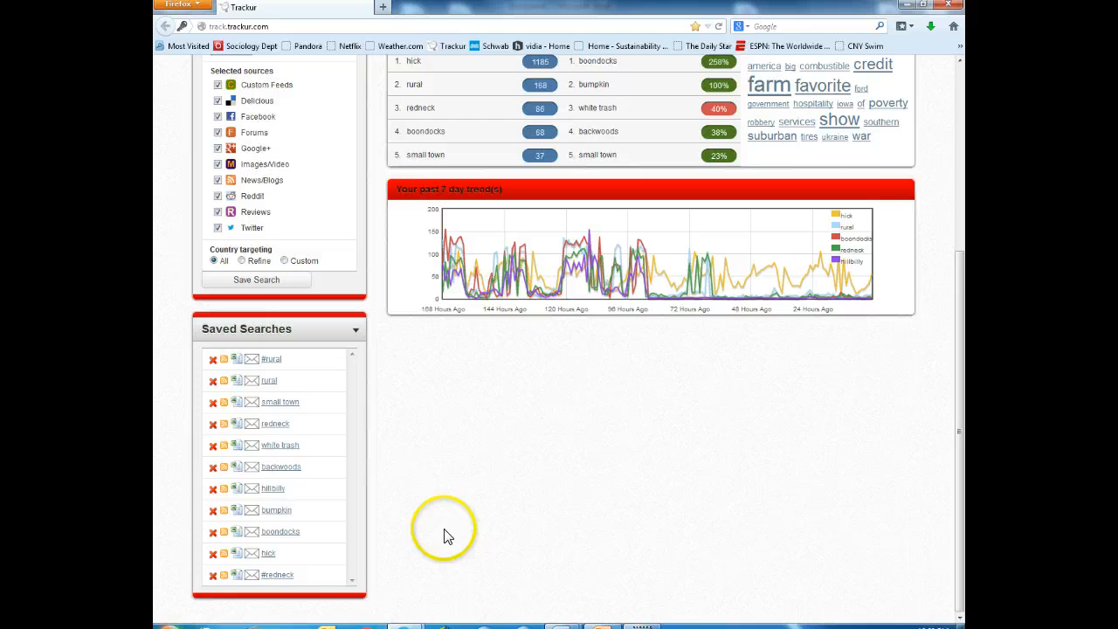
{"action": "mouse_move", "coordinate": [324, 615]}
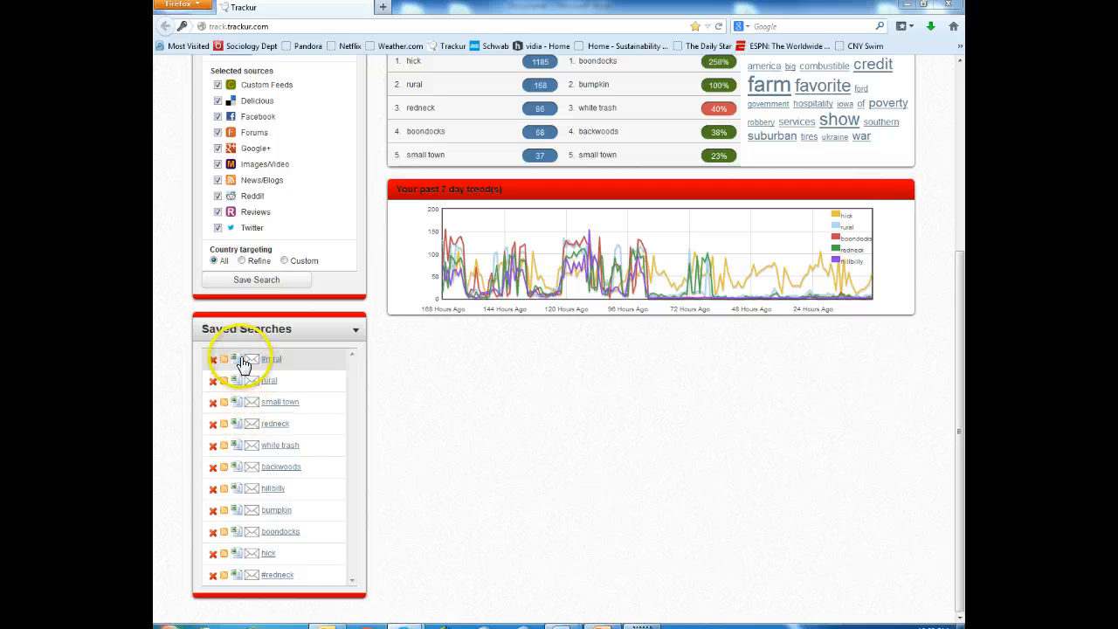
{"action": "left_click", "coordinate": [252, 360]}
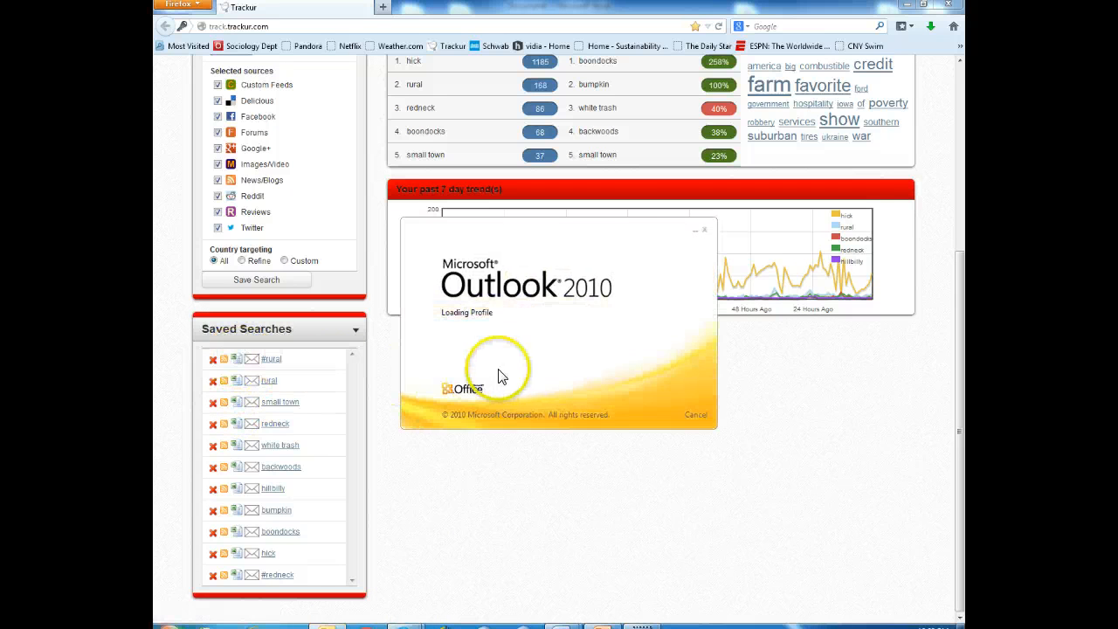
{"action": "mouse_move", "coordinate": [576, 238]}
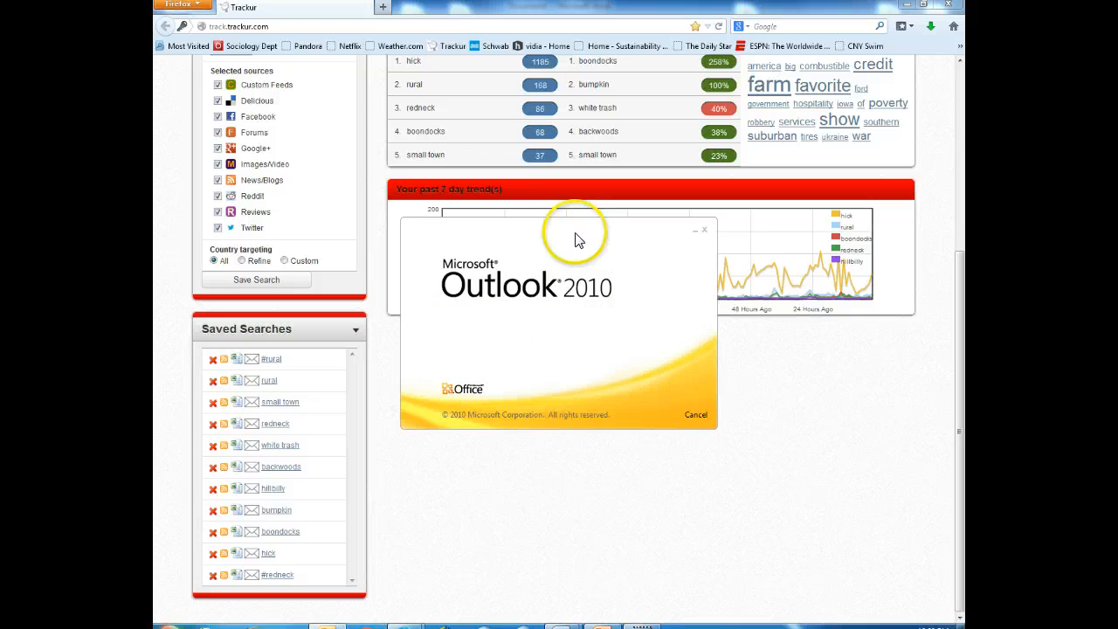
{"action": "mouse_move", "coordinate": [739, 105]}
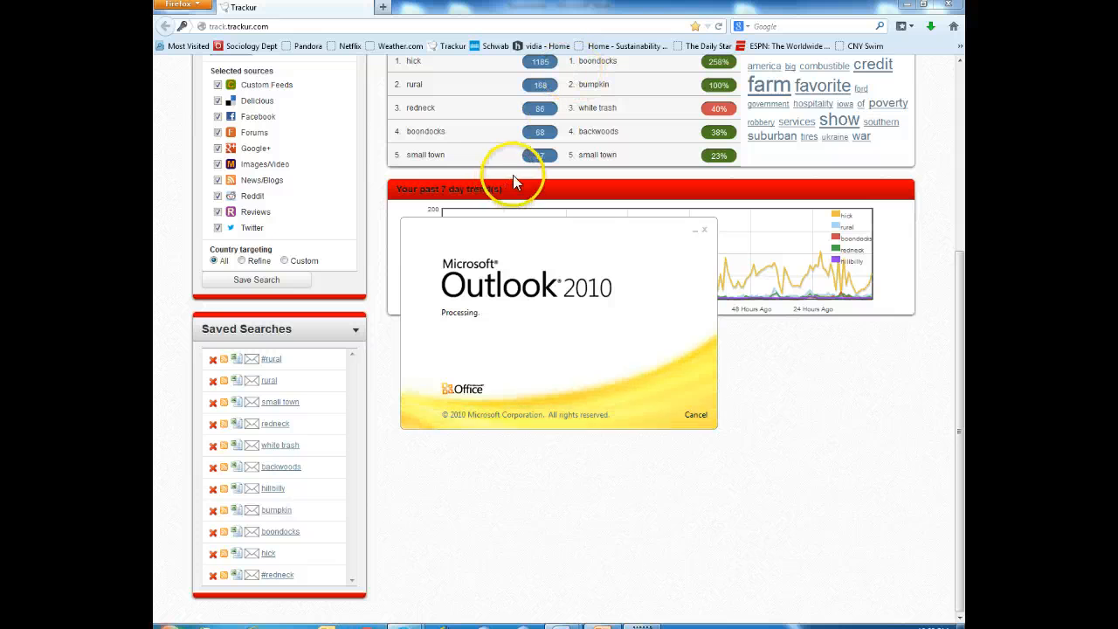
{"action": "mouse_move", "coordinate": [475, 53]}
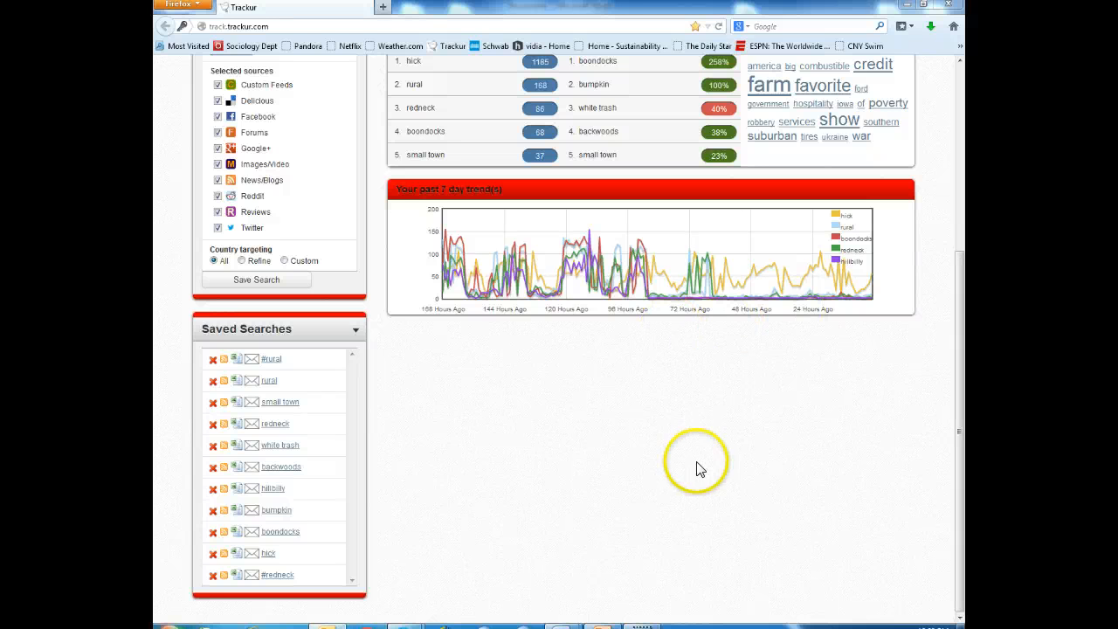
- Scroll the Trackur dashboard back to the top overview after Outlook's splash closes
{"action": "scroll", "scroll_direction": "up", "scroll_amount": 3}
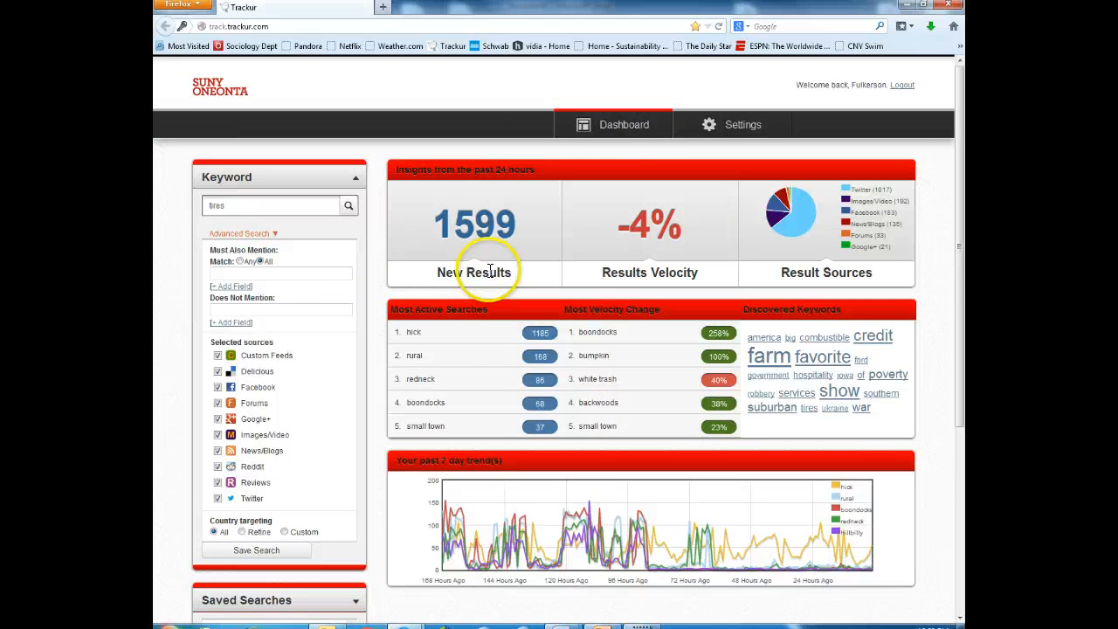
- Dismiss the 'Your CSV file has been processed' notice and review the Saved Searches list
{"action": "scroll", "scroll_direction": "down", "scroll_amount": 3}
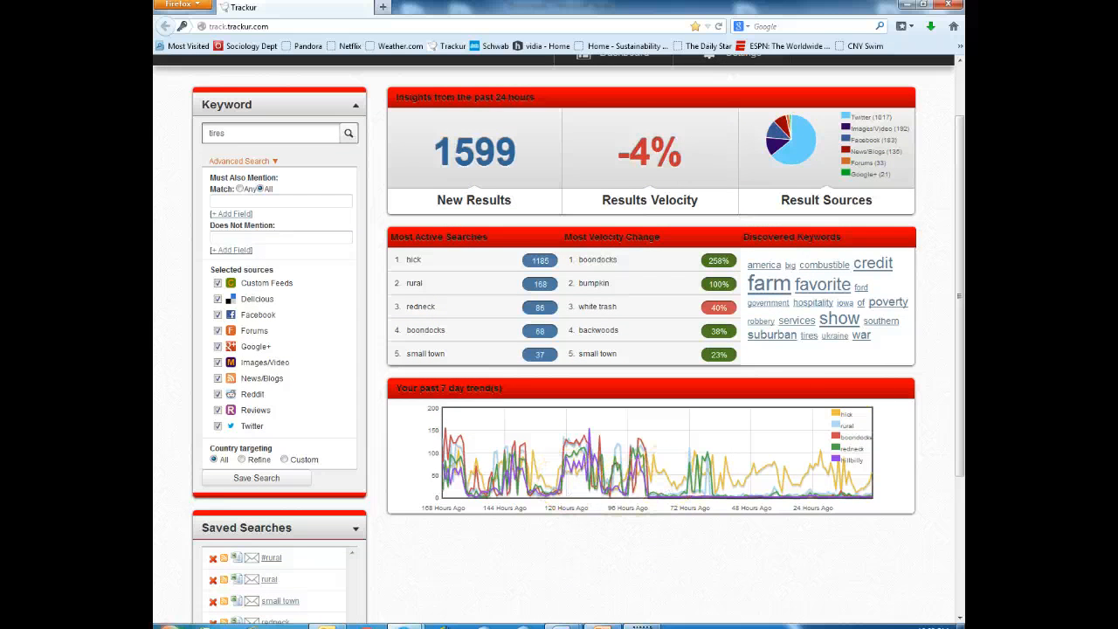
{"action": "scroll", "scroll_direction": "down", "scroll_amount": 3}
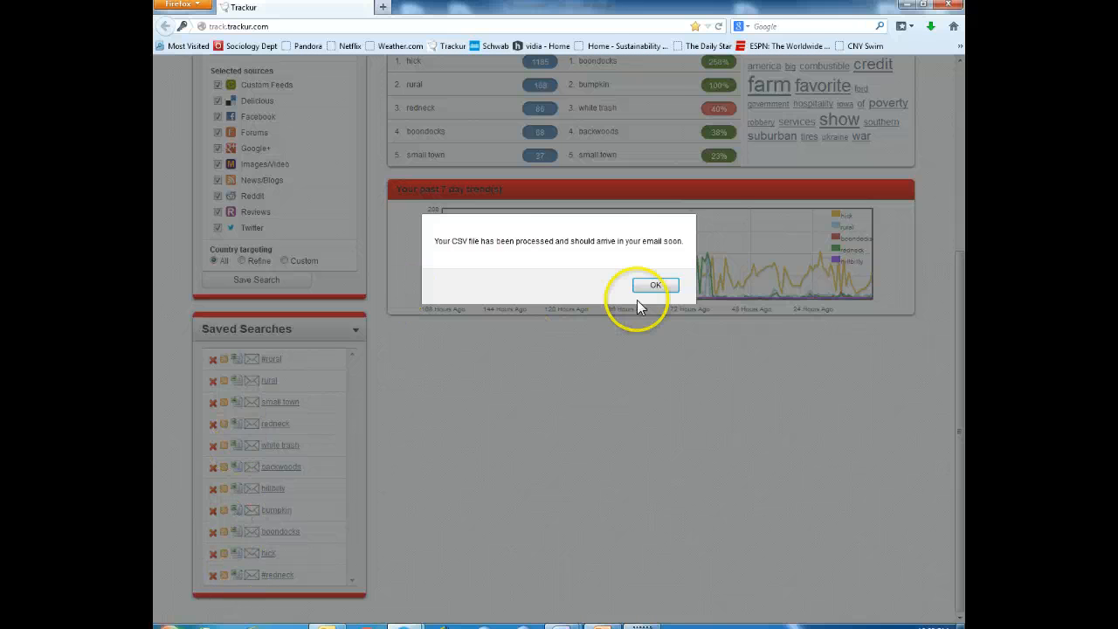
{"action": "left_click", "coordinate": [656, 287]}
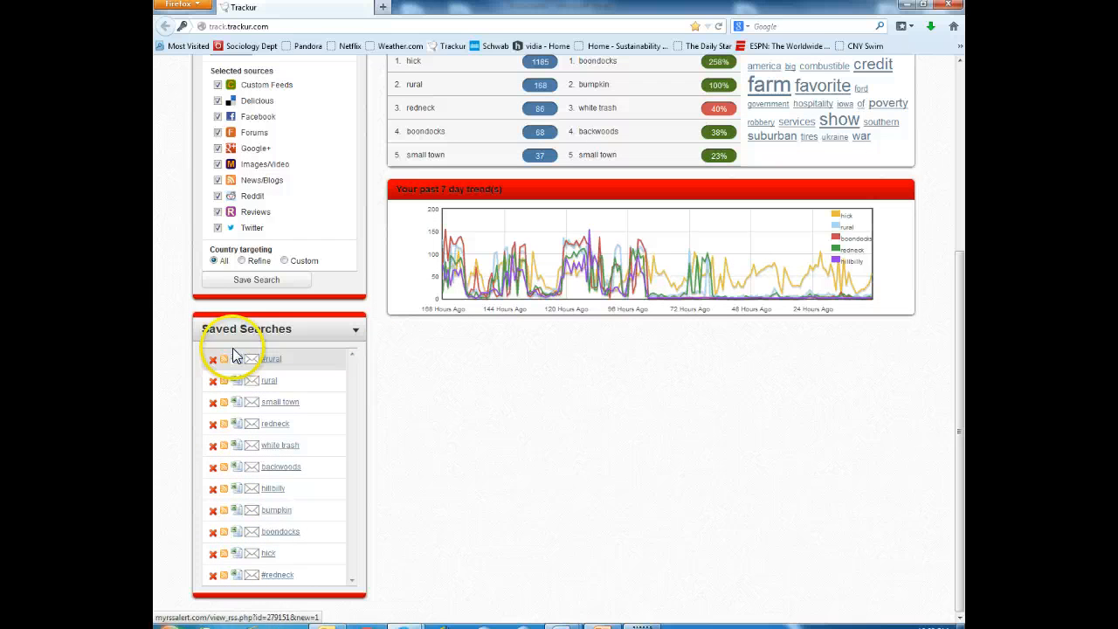
{"action": "mouse_move", "coordinate": [238, 573]}
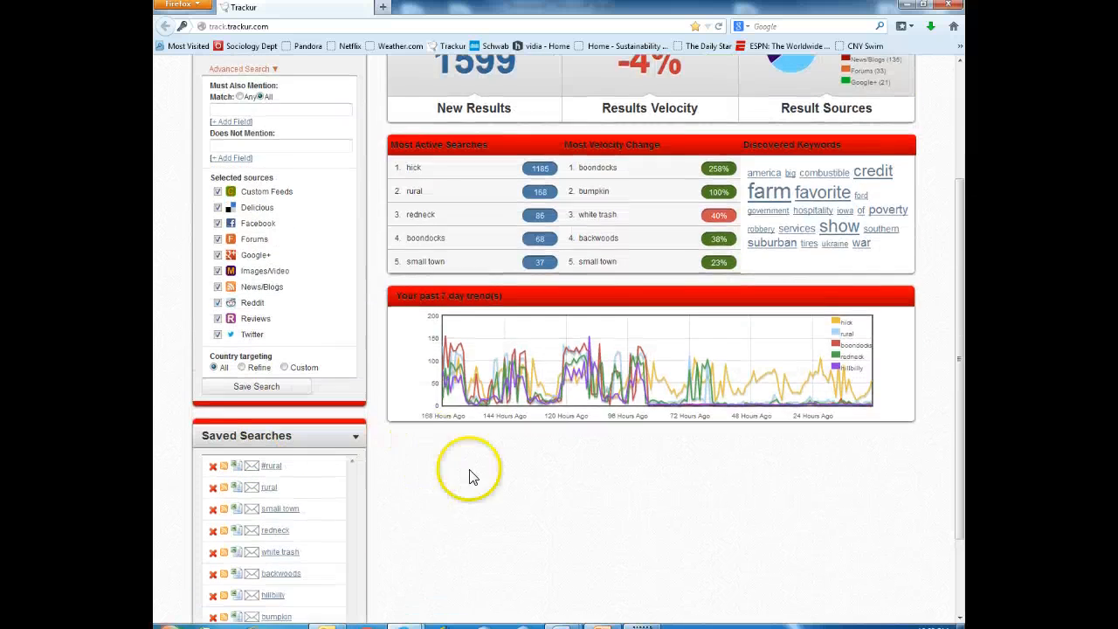
{"action": "scroll", "scroll_direction": "down", "scroll_amount": 3}
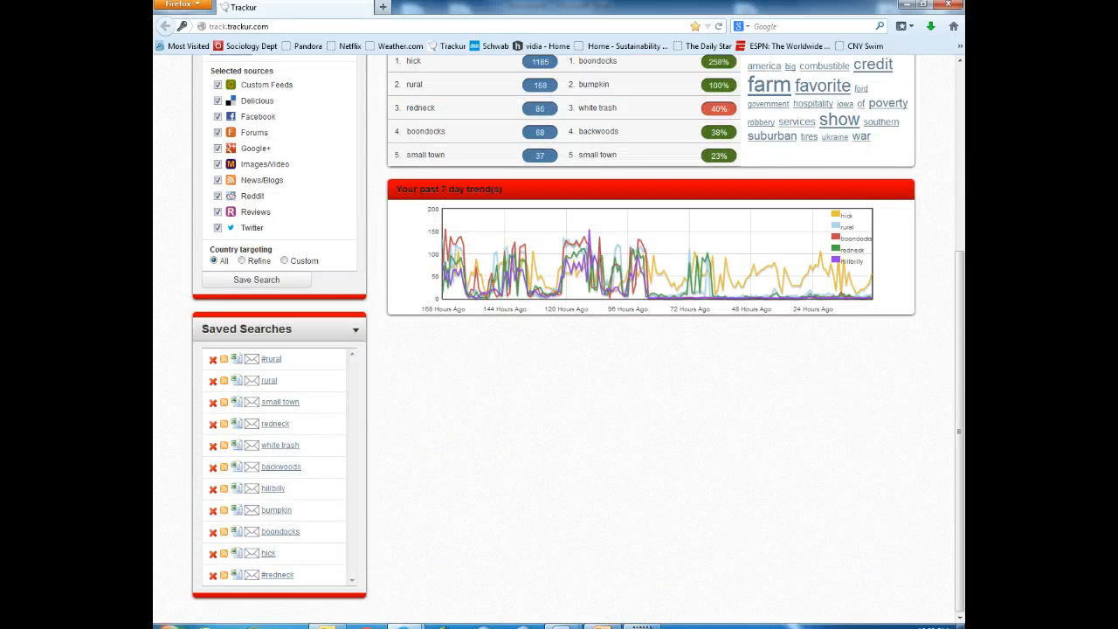